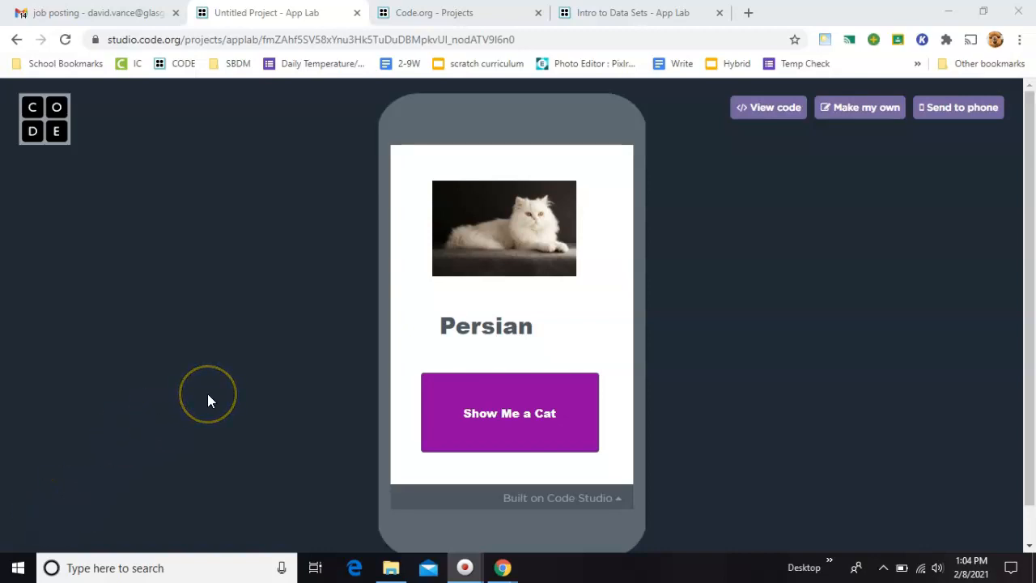
Show several random cat breeds with matching photos in the finished app, ending on Tonkinese
{"action": "left_click", "coordinate": [508, 413]}
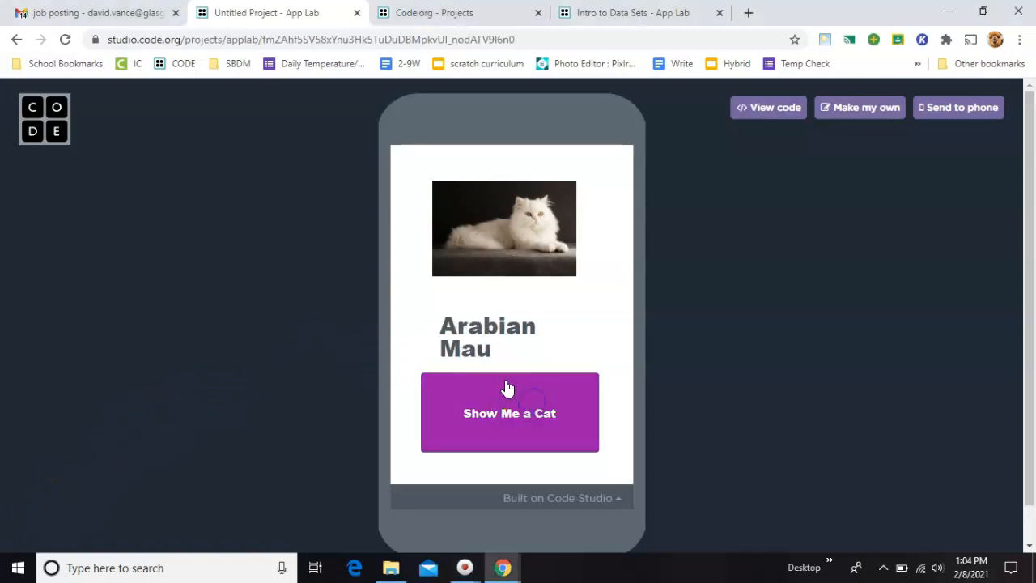
{"action": "left_click", "coordinate": [508, 413]}
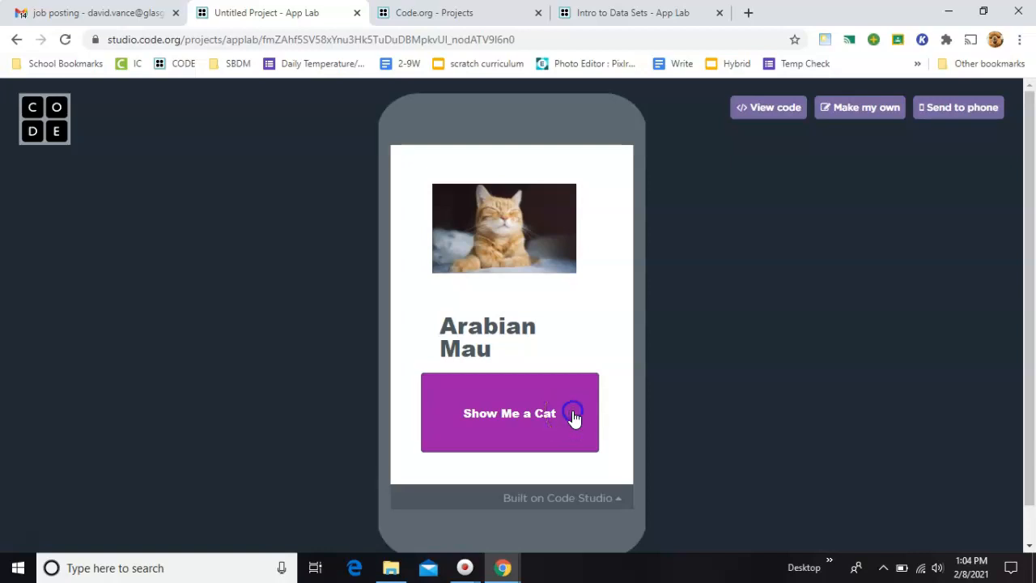
{"action": "left_click", "coordinate": [508, 413]}
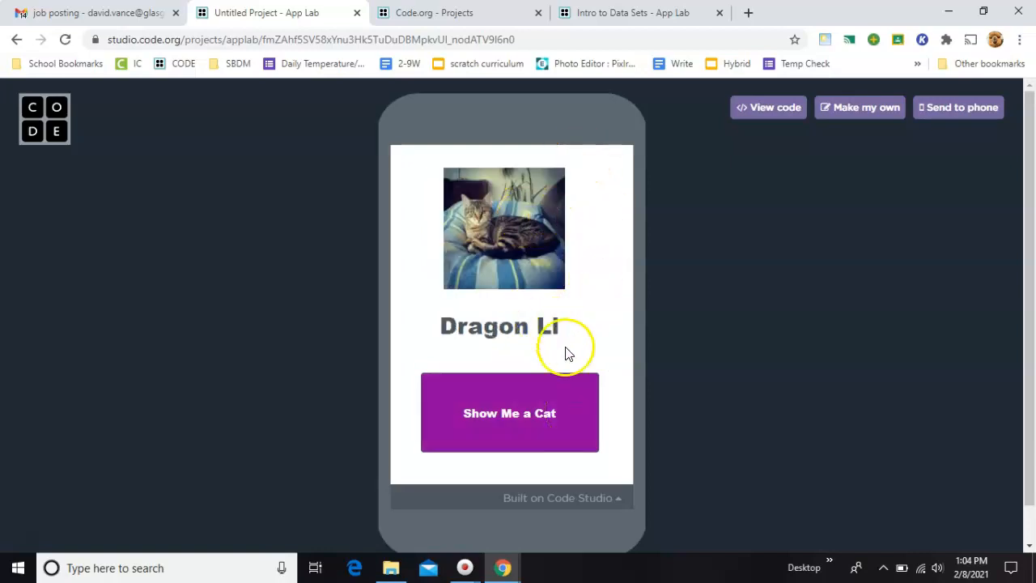
{"action": "left_click", "coordinate": [509, 412]}
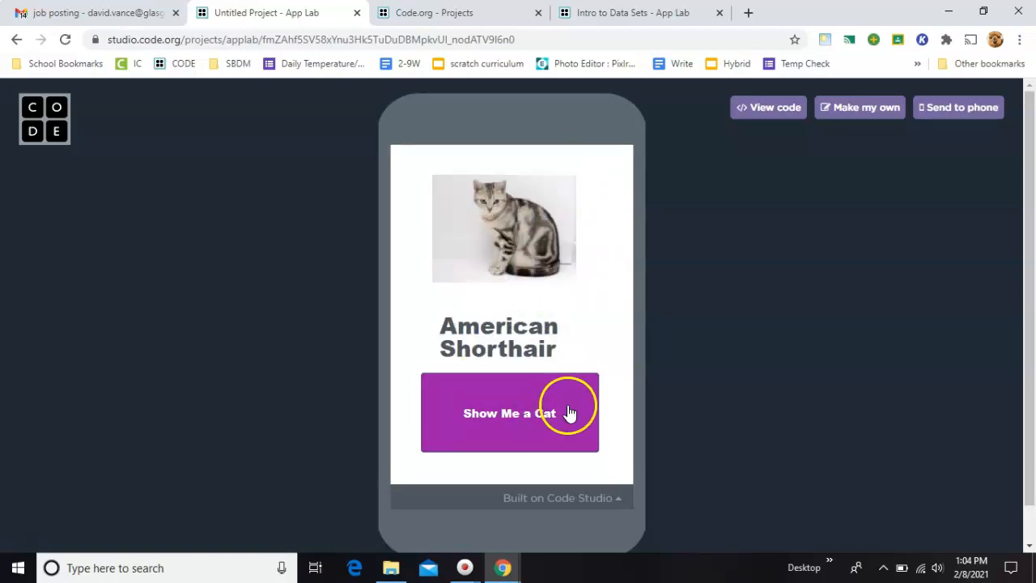
{"action": "left_click", "coordinate": [508, 413]}
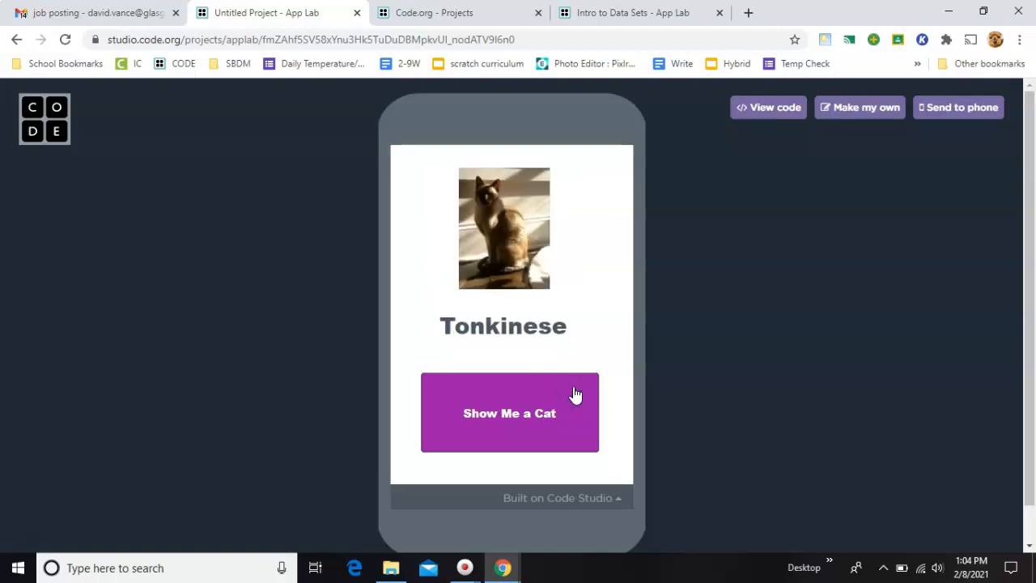
{"action": "left_click", "coordinate": [577, 399]}
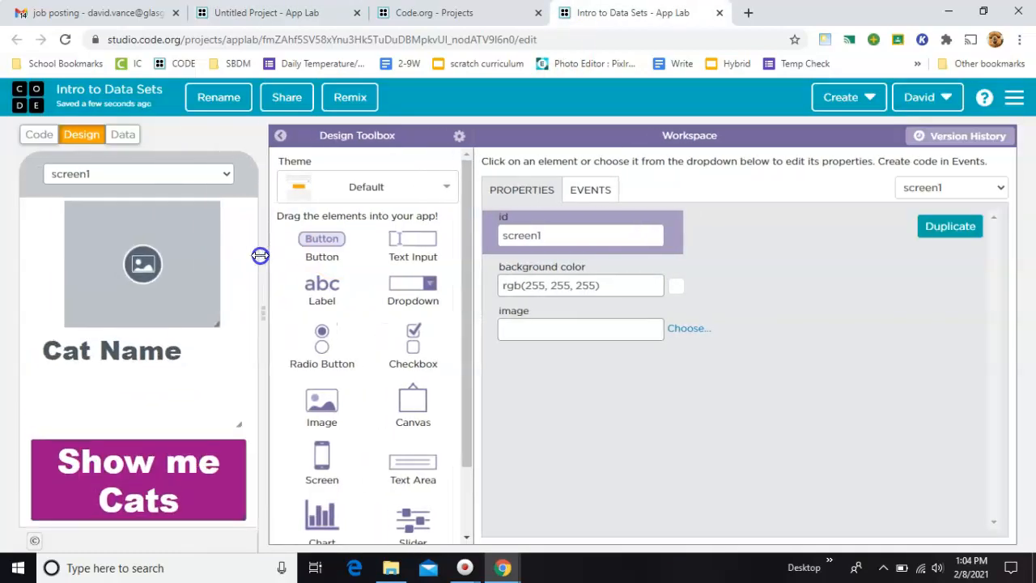
Check the design ids of the name label (cat_lbl) and the image (cat_img)
{"action": "left_click", "coordinate": [137, 477]}
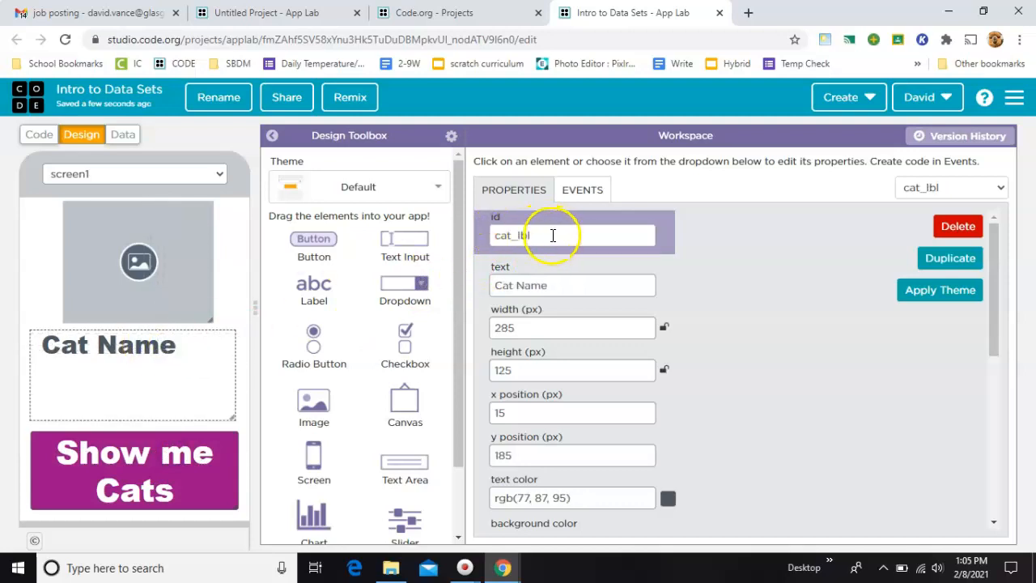
{"action": "left_click", "coordinate": [139, 262]}
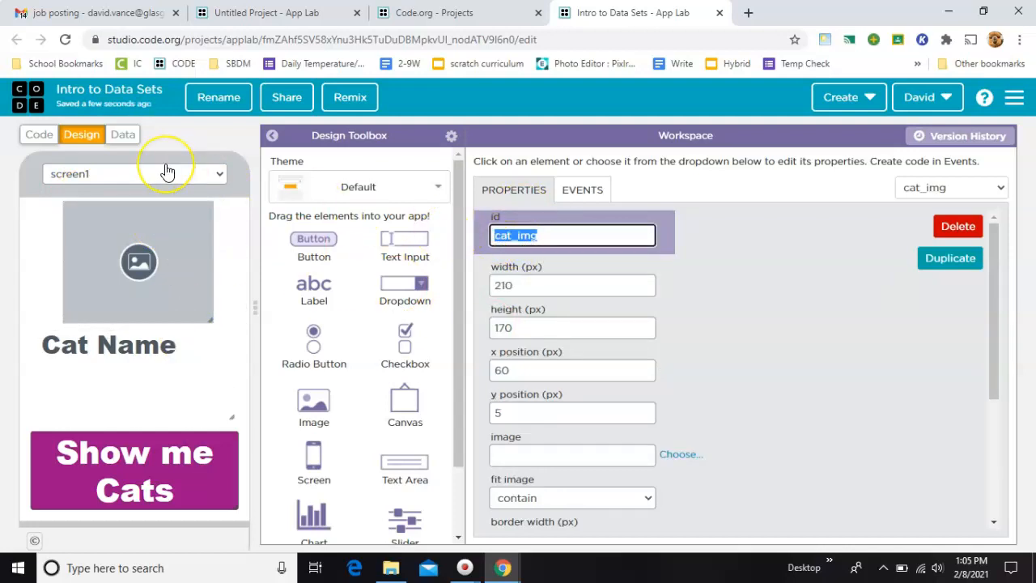
{"action": "mouse_move", "coordinate": [123, 135]}
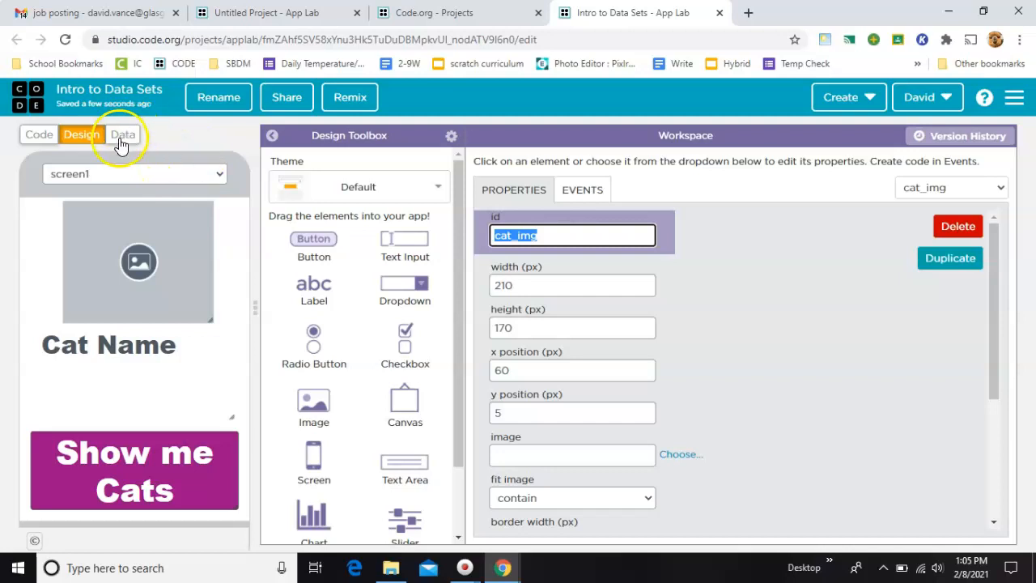
Preview the Spotify Top 200 USA dataset in the data library without importing it
{"action": "left_click", "coordinate": [123, 134]}
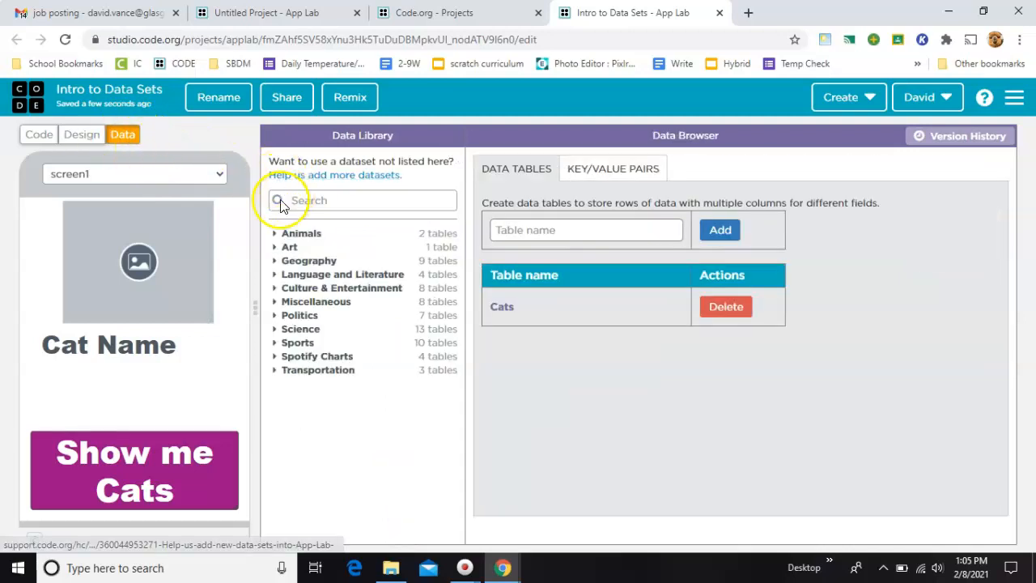
{"action": "mouse_move", "coordinate": [285, 393]}
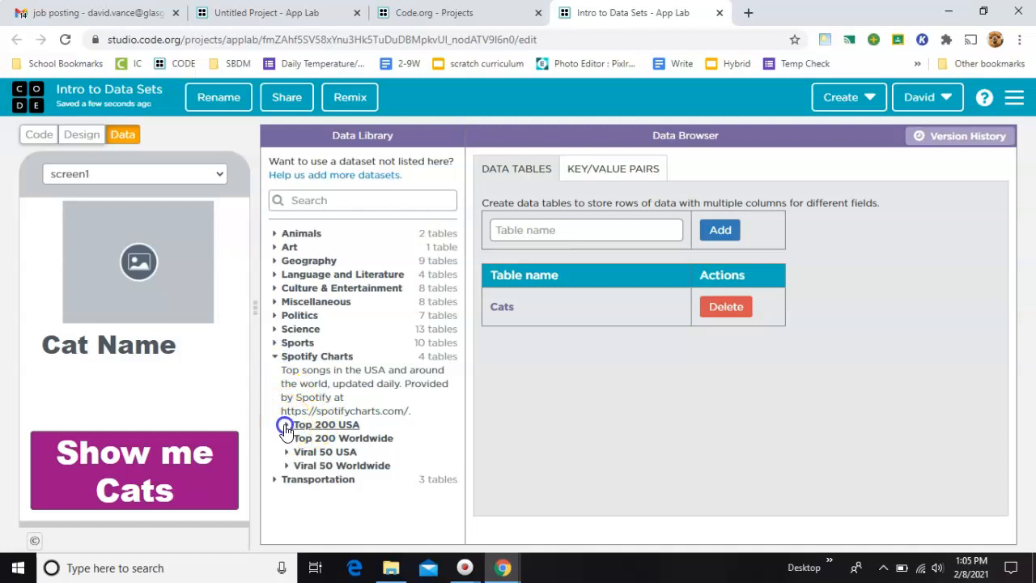
{"action": "mouse_move", "coordinate": [323, 427]}
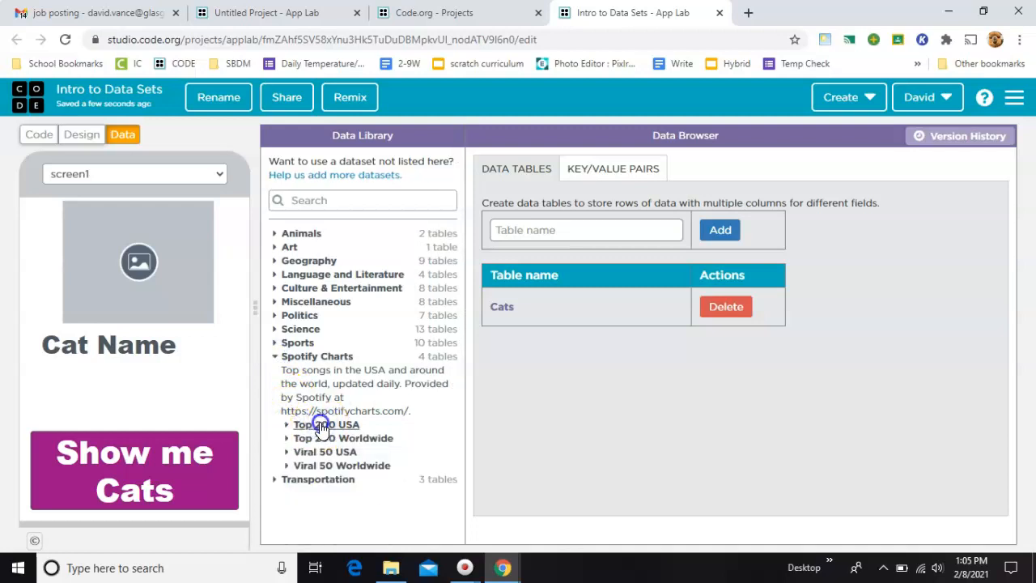
{"action": "left_click", "coordinate": [327, 424]}
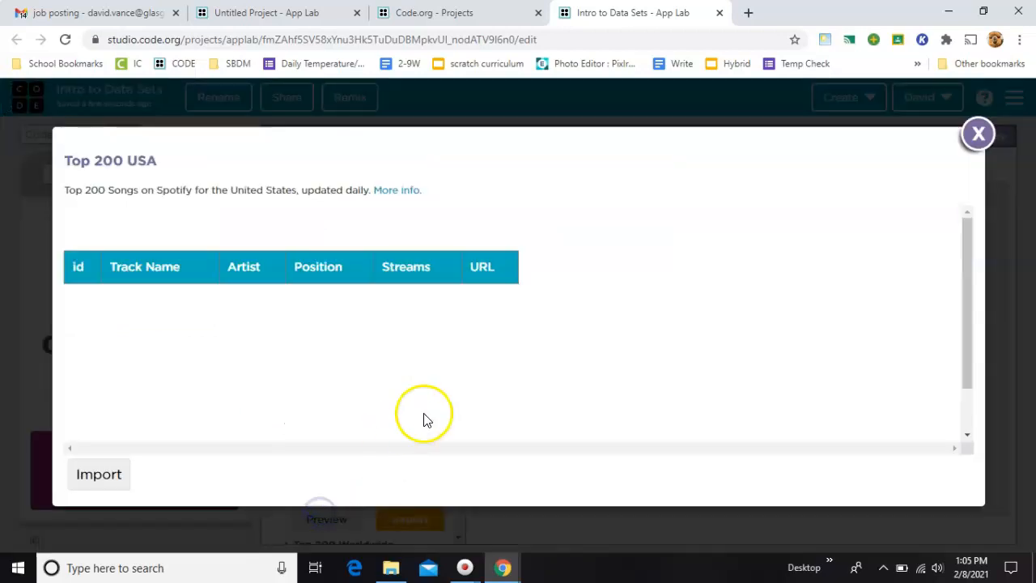
{"action": "scroll", "scroll_direction": "down", "scroll_amount": 3}
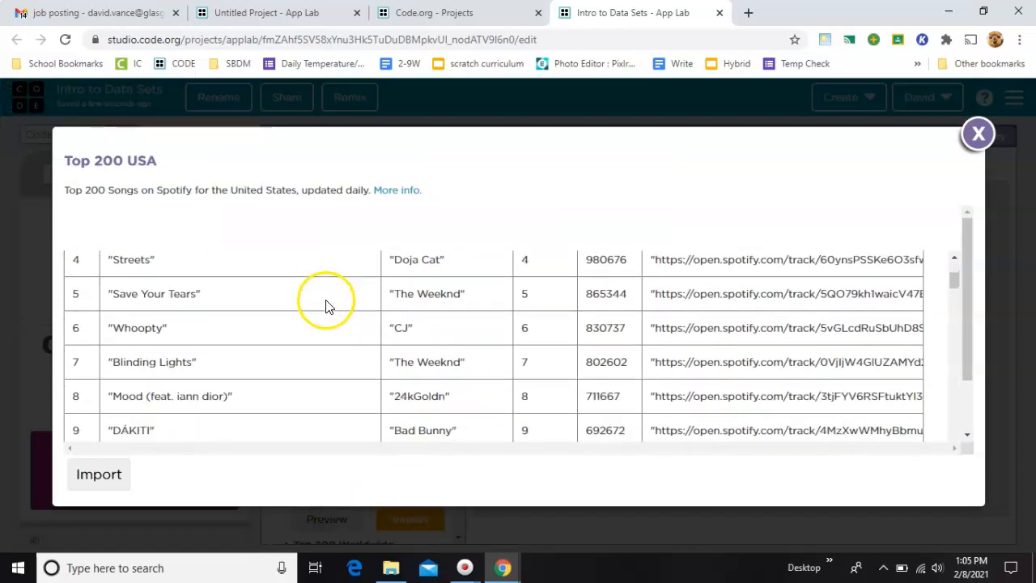
{"action": "scroll", "scroll_direction": "down", "scroll_amount": 3}
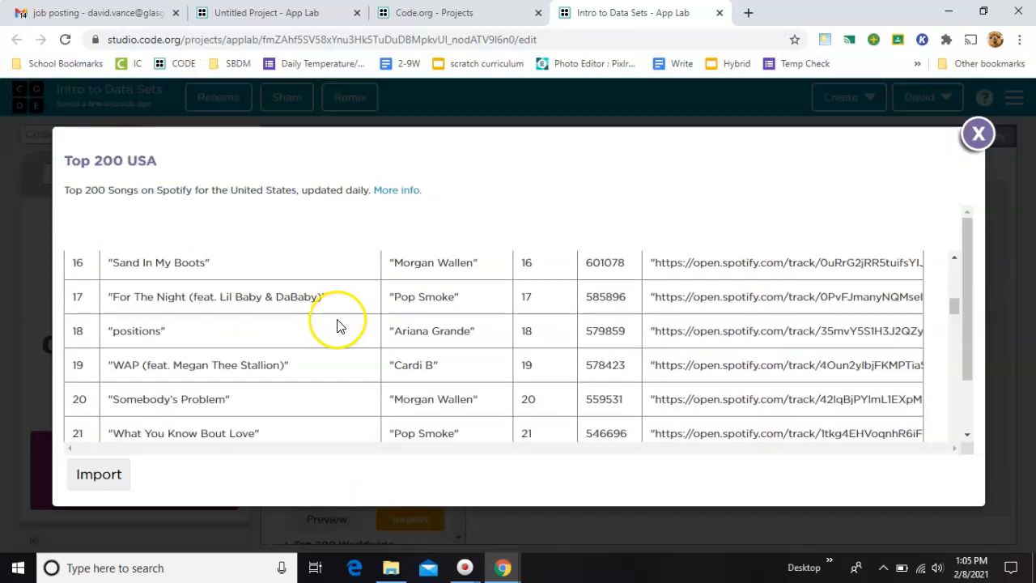
{"action": "scroll", "scroll_direction": "down", "scroll_amount": 3}
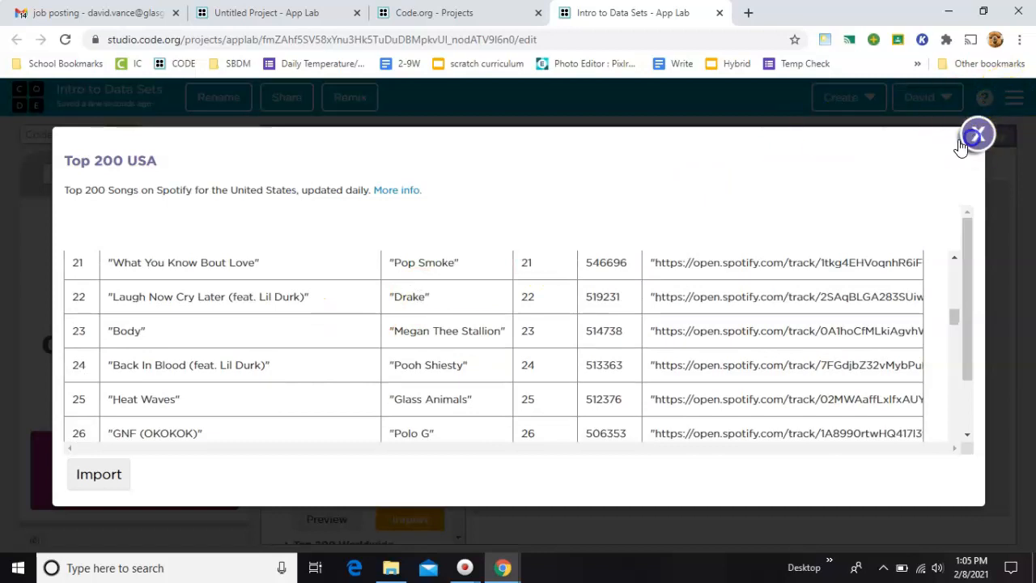
{"action": "left_click", "coordinate": [978, 134]}
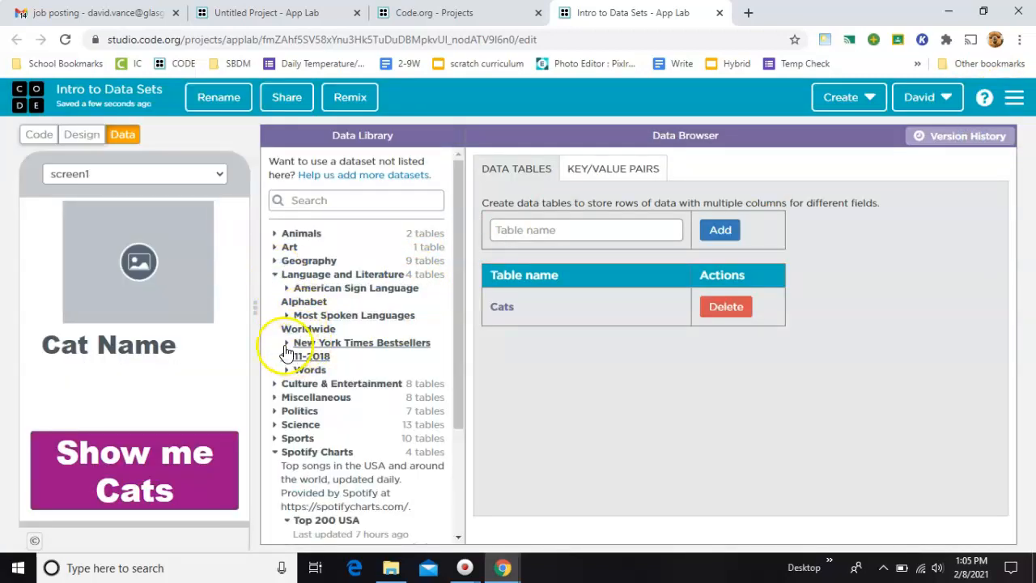
Preview the New York Times Bestsellers 2011-2018 table, including A GAME OF THRONES, then close it
{"action": "left_click", "coordinate": [361, 343]}
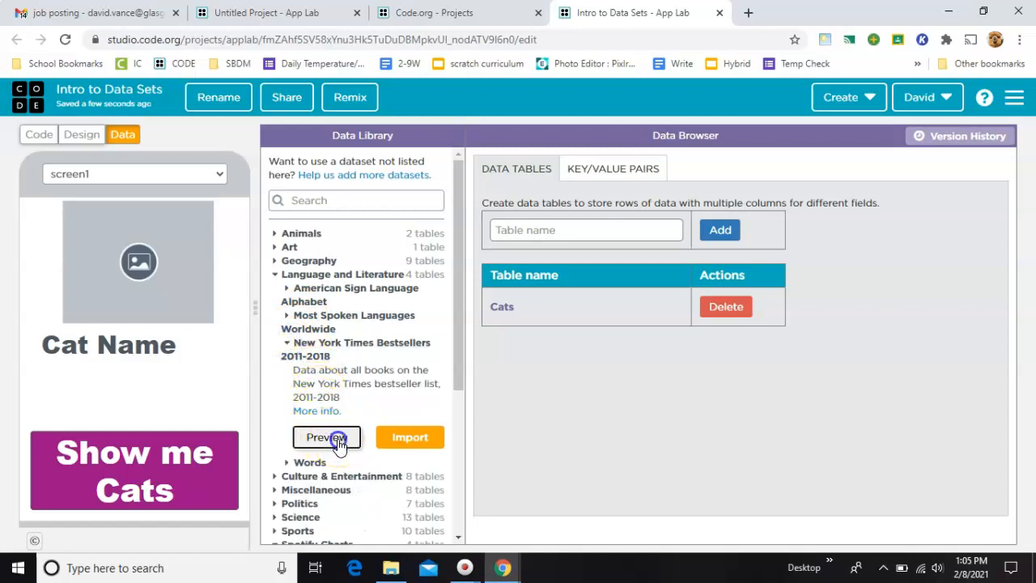
{"action": "left_click", "coordinate": [327, 437]}
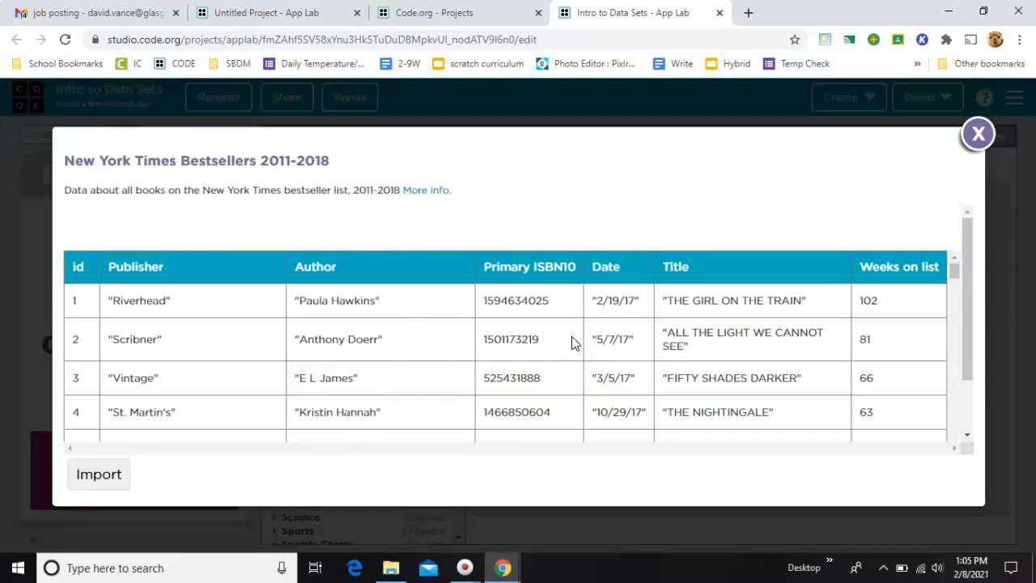
{"action": "scroll", "scroll_direction": "down", "scroll_amount": 3}
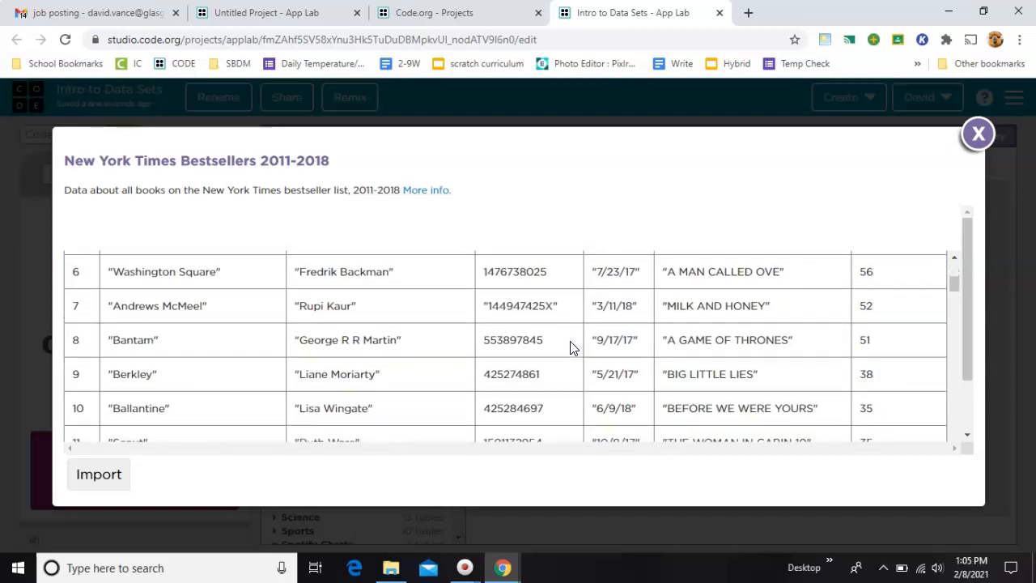
{"action": "mouse_move", "coordinate": [797, 338]}
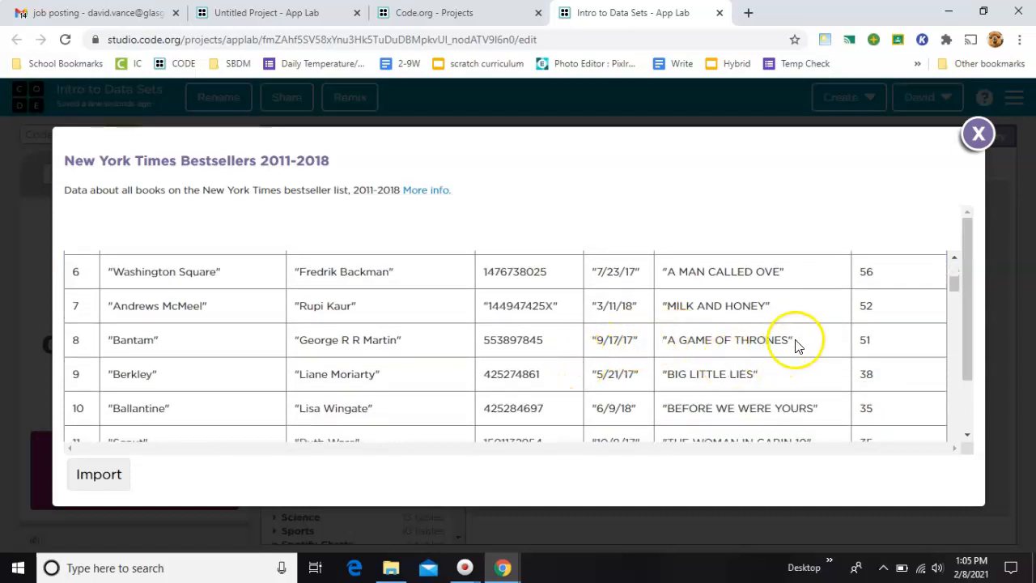
{"action": "double_click", "coordinate": [725, 340]}
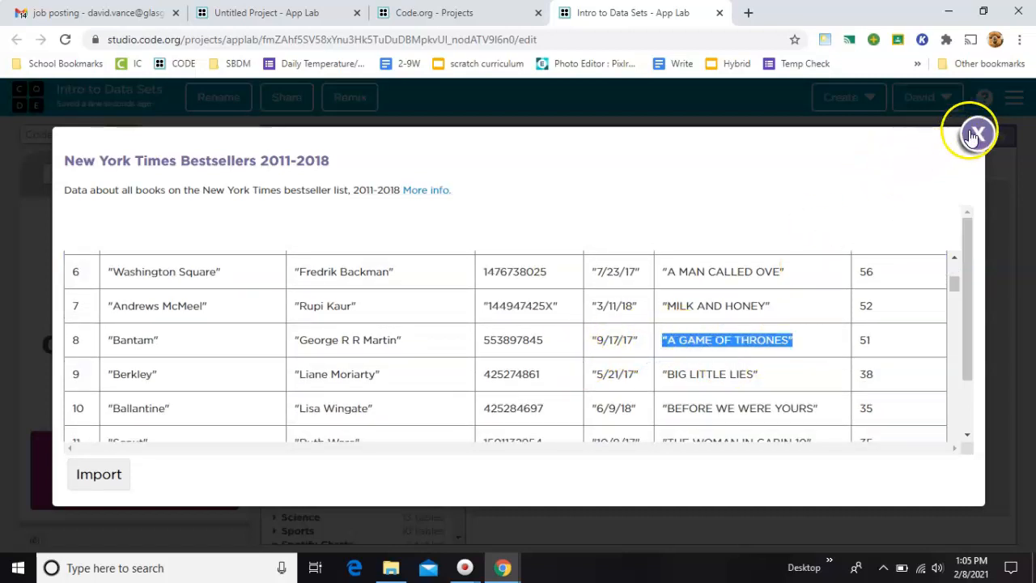
{"action": "left_click", "coordinate": [978, 133]}
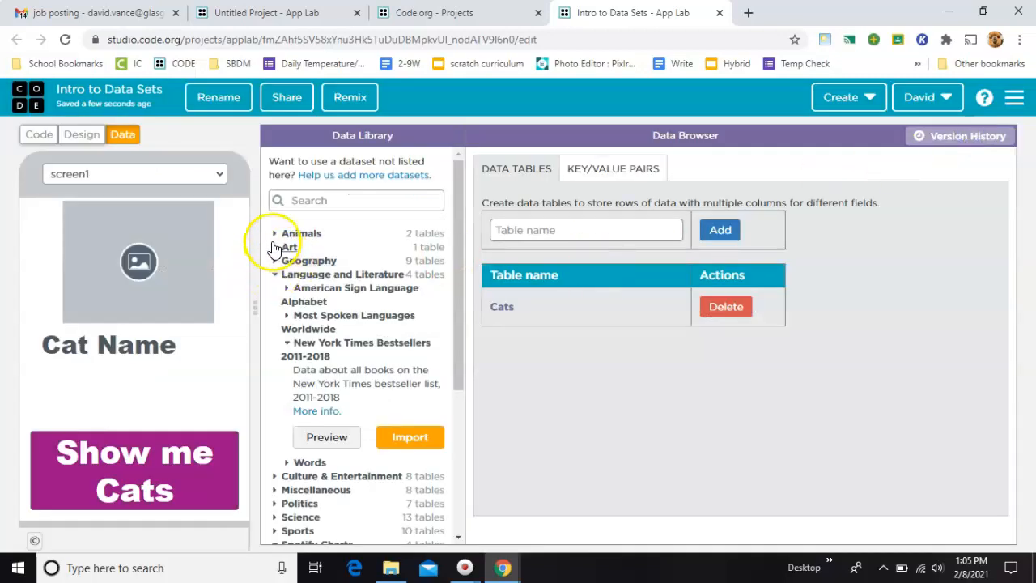
{"action": "left_click", "coordinate": [275, 233]}
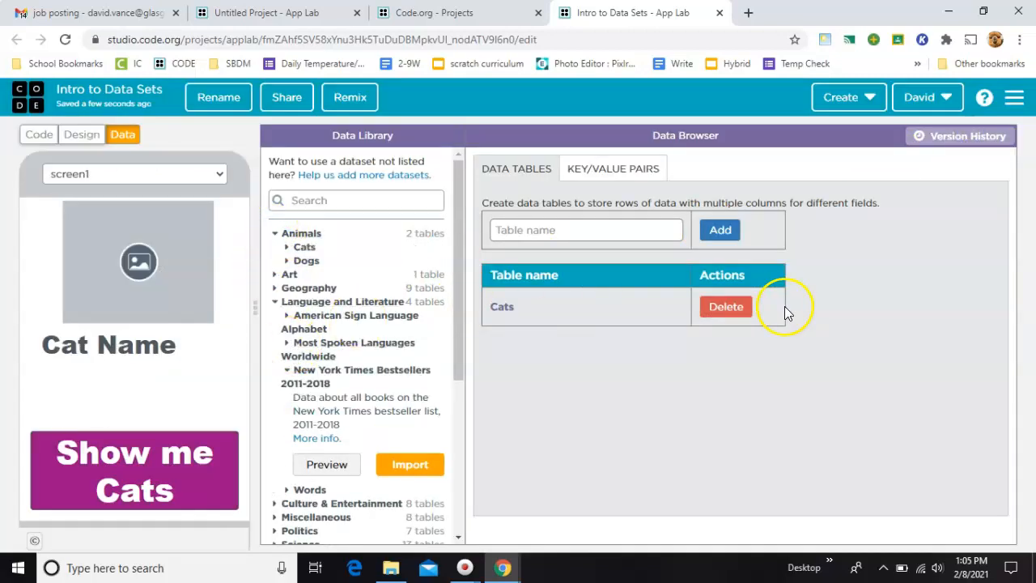
{"action": "left_click", "coordinate": [304, 246]}
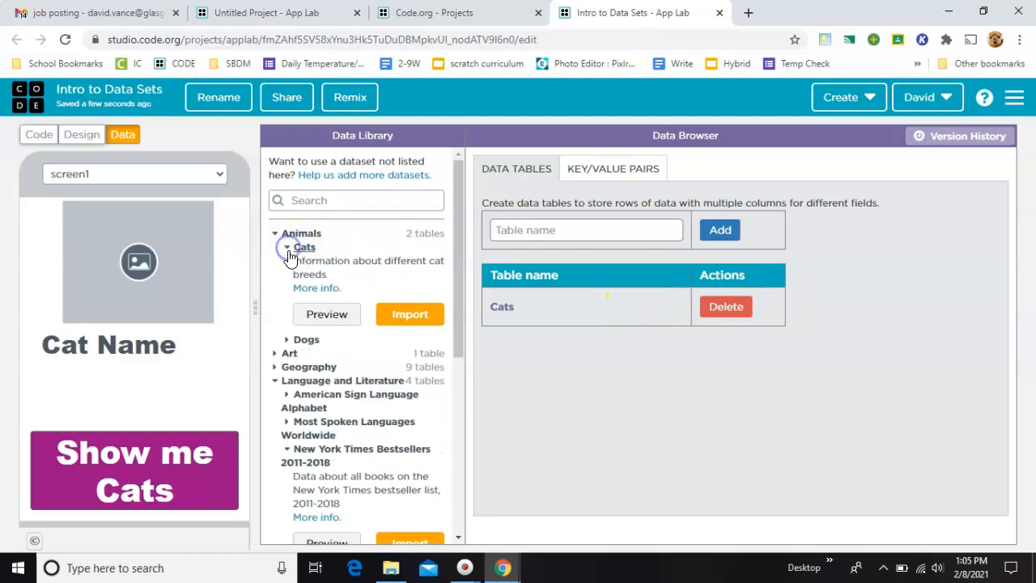
{"action": "left_click", "coordinate": [725, 306]}
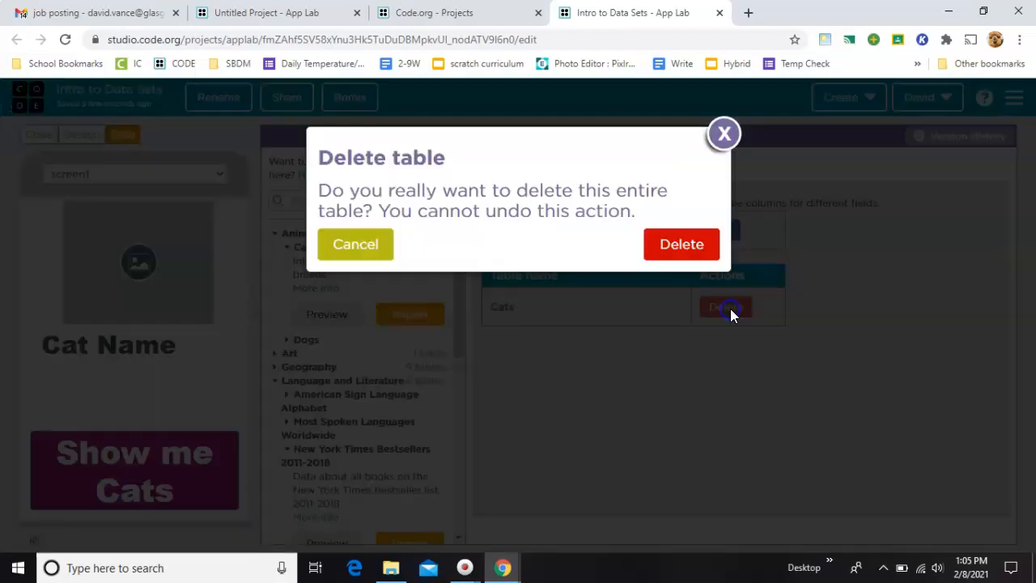
{"action": "left_click", "coordinate": [682, 243]}
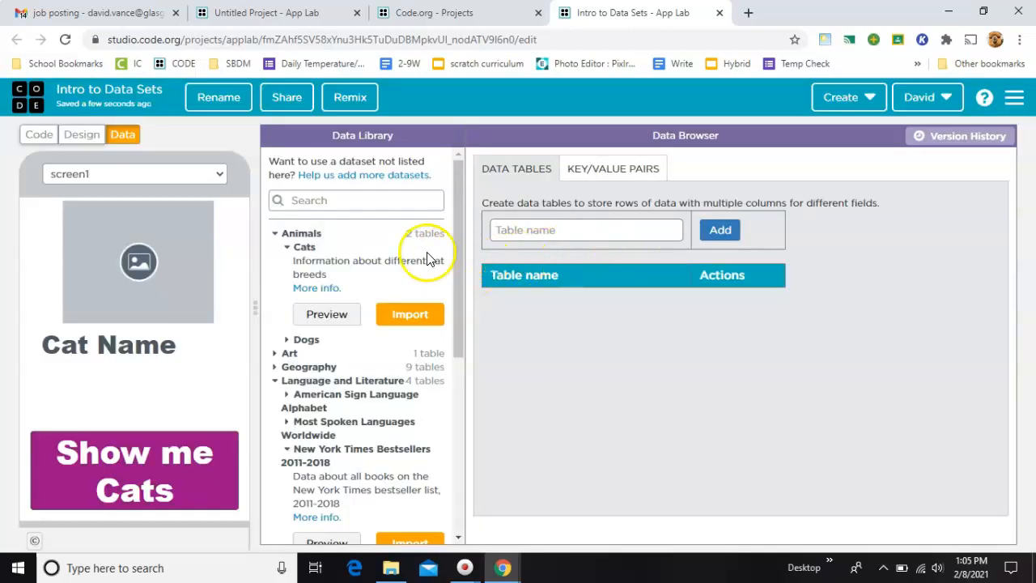
{"action": "left_click", "coordinate": [327, 314]}
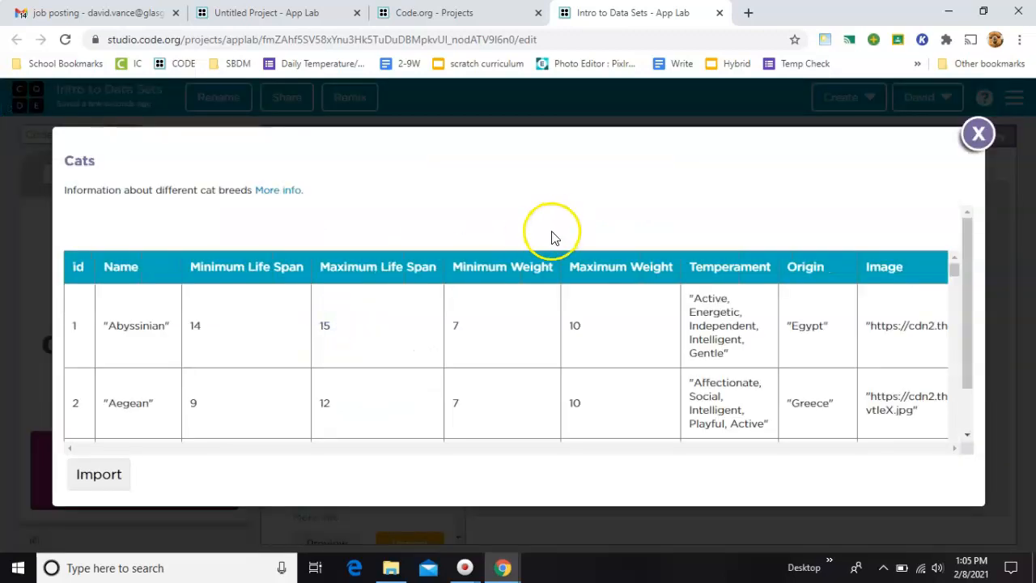
{"action": "scroll", "scroll_direction": "down", "scroll_amount": 3}
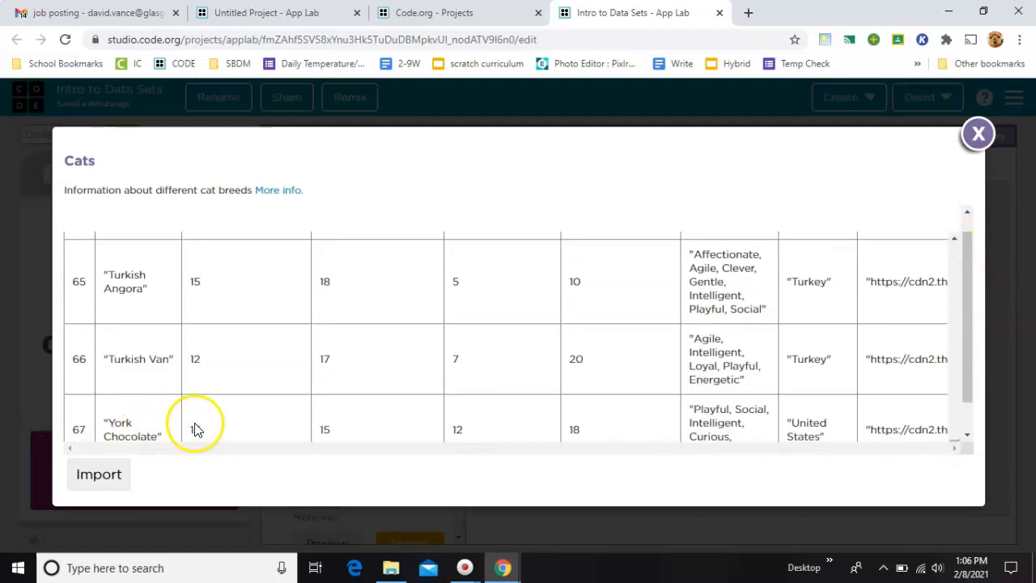
{"action": "left_click", "coordinate": [978, 132]}
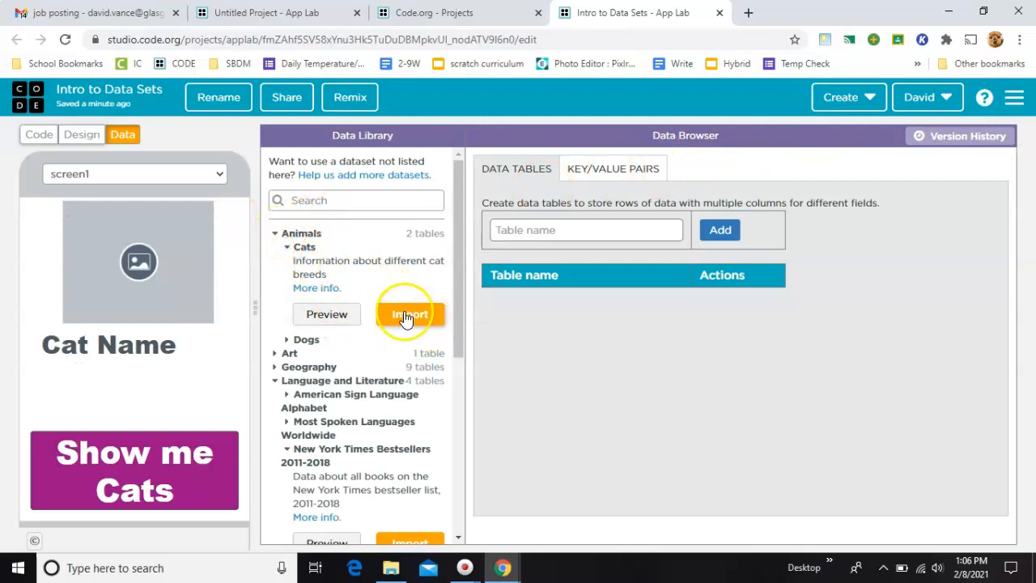
{"action": "left_click", "coordinate": [410, 314]}
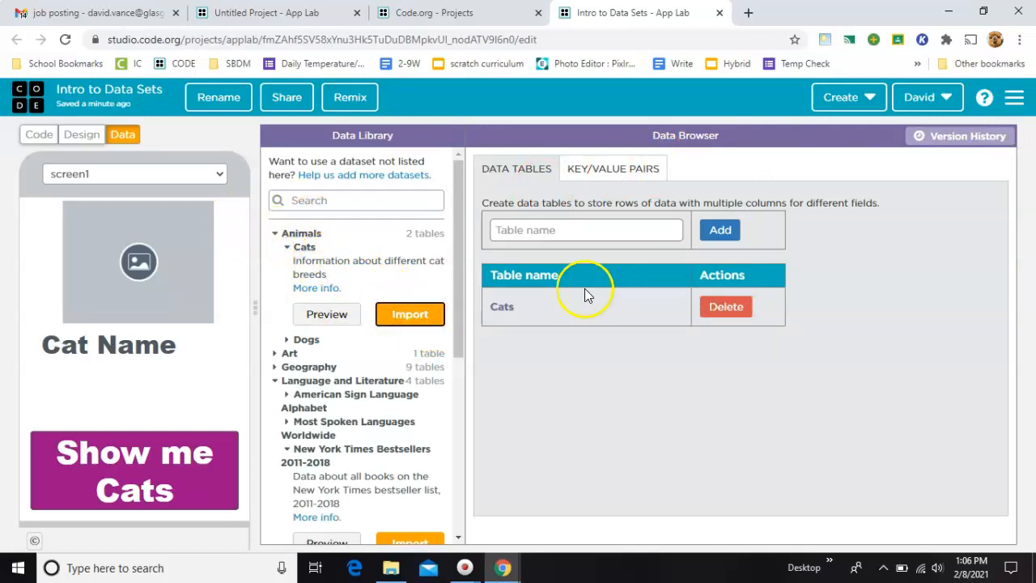
{"action": "mouse_move", "coordinate": [122, 162]}
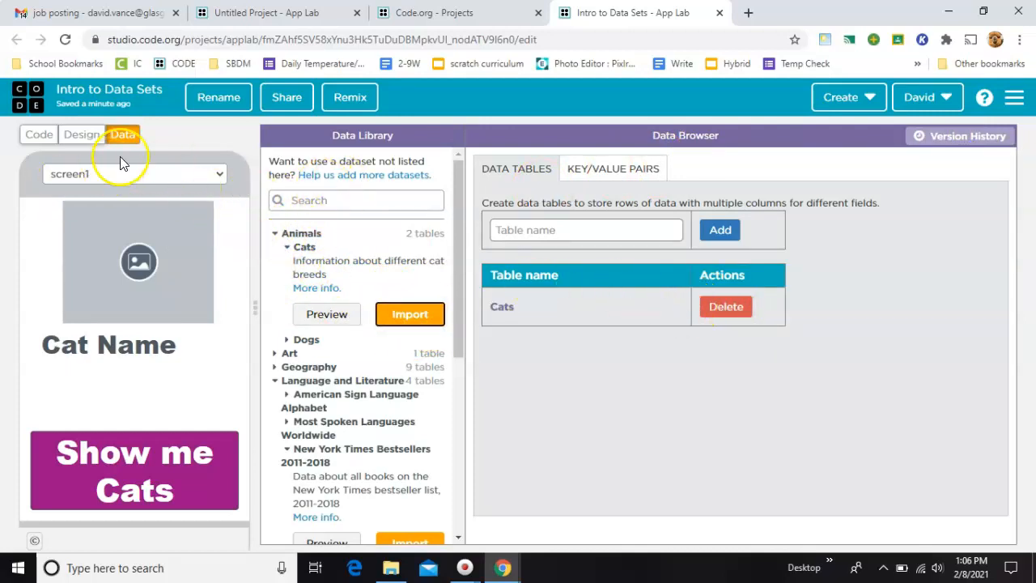
{"action": "left_click", "coordinate": [304, 246]}
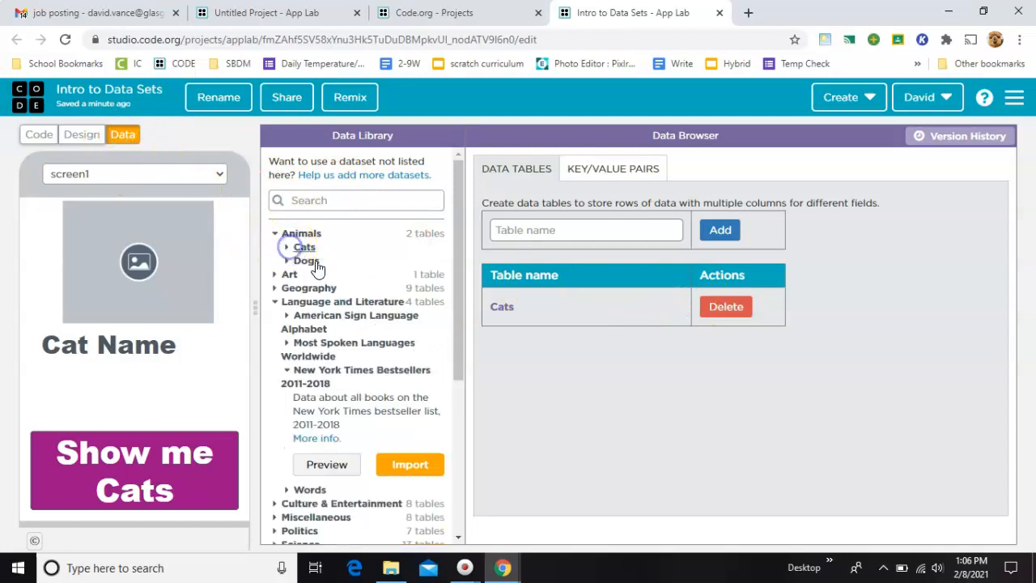
{"action": "left_click", "coordinate": [81, 134]}
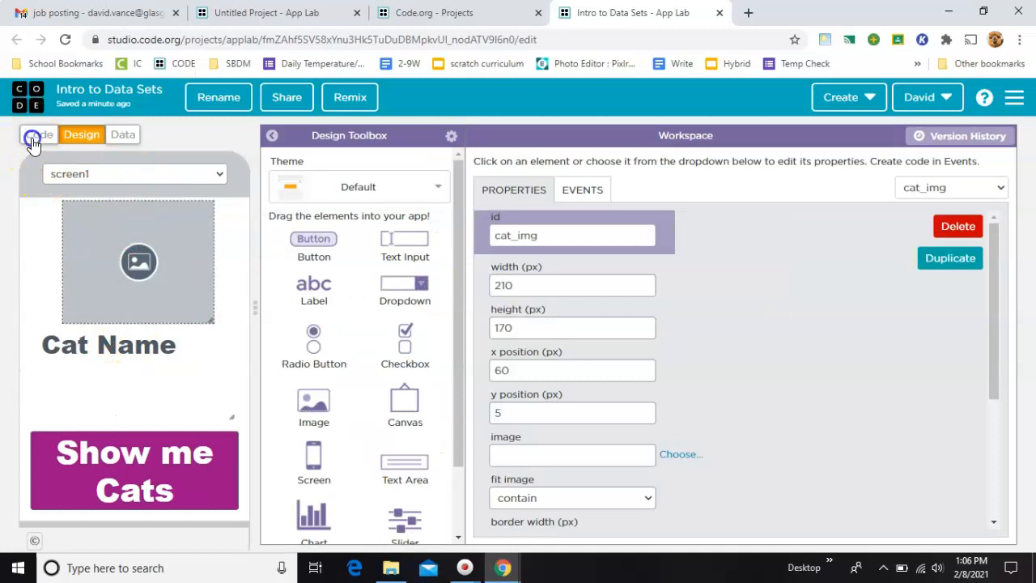
Add an onEvent click handler listening to the cat_btn element
{"action": "left_click", "coordinate": [39, 134]}
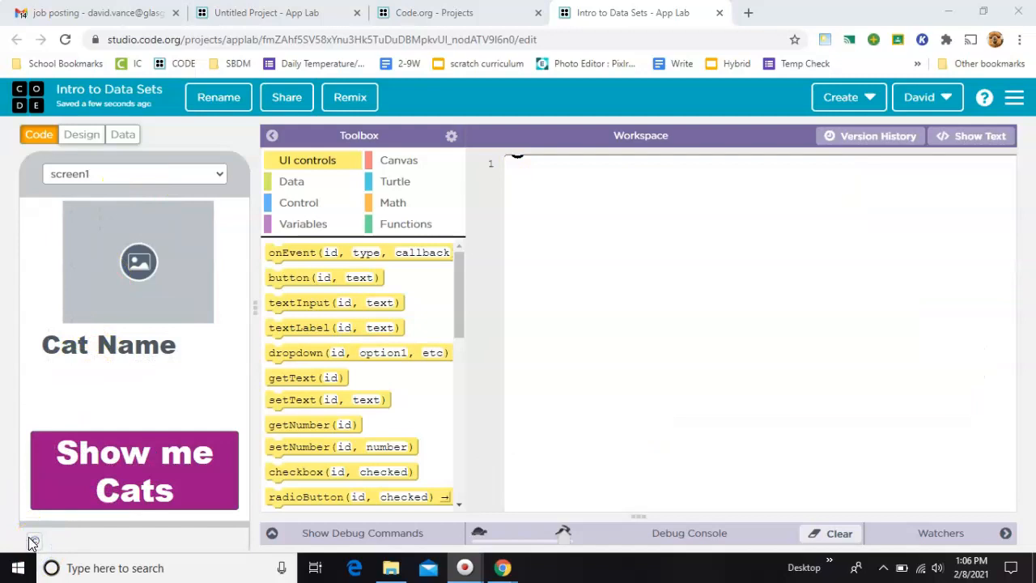
{"action": "left_click", "coordinate": [128, 476]}
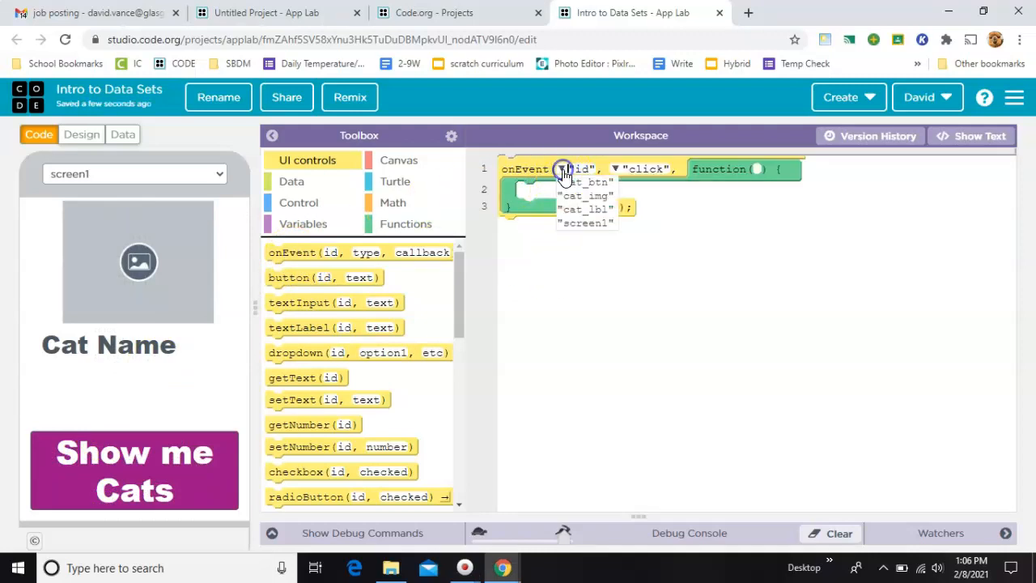
{"action": "left_click", "coordinate": [587, 181]}
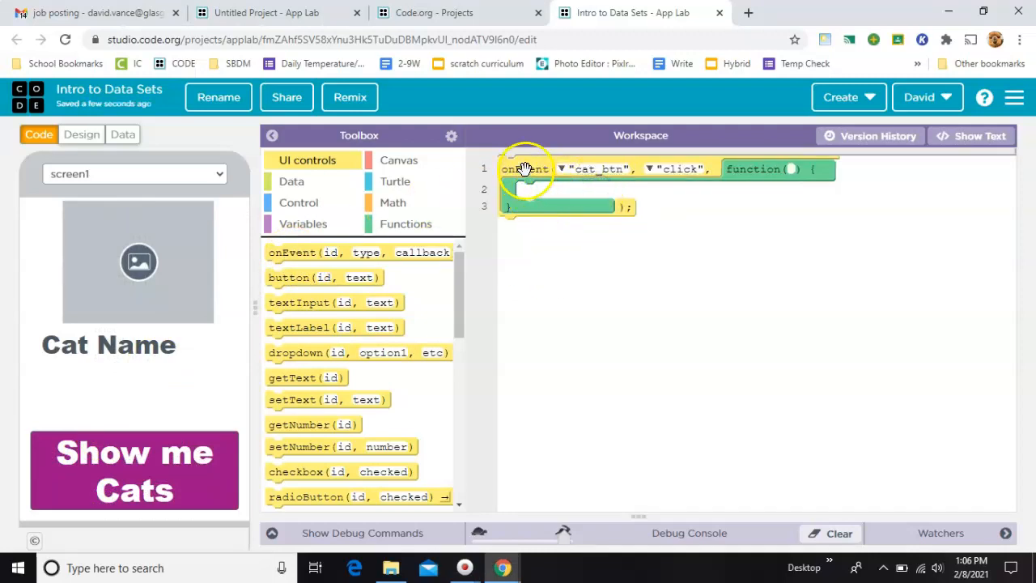
{"action": "mouse_move", "coordinate": [704, 243]}
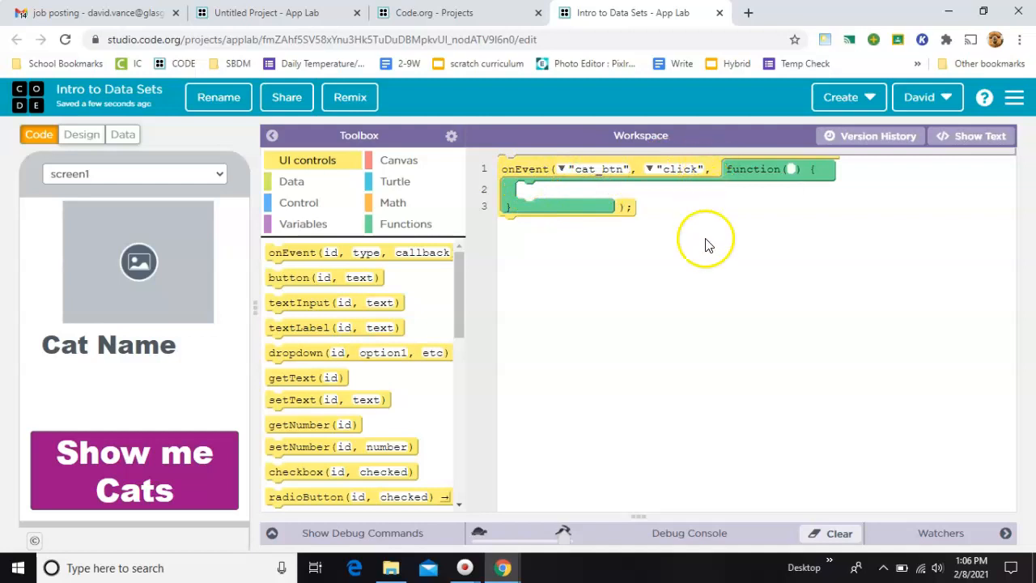
{"action": "mouse_move", "coordinate": [654, 452]}
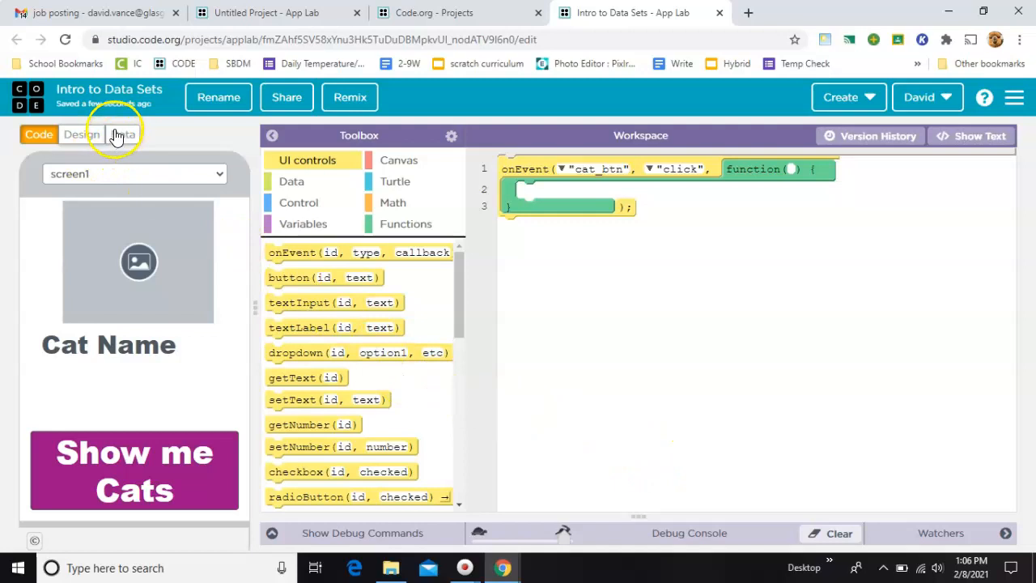
Add readRecords with a logging loop and point it at the Cats table instead of mytable
{"action": "left_click", "coordinate": [291, 181]}
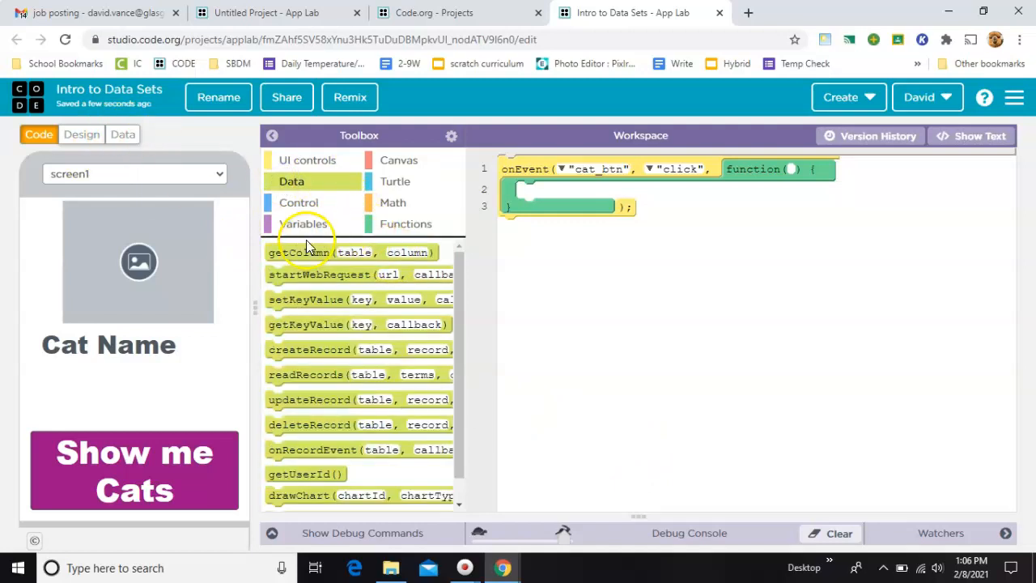
{"action": "mouse_move", "coordinate": [338, 438]}
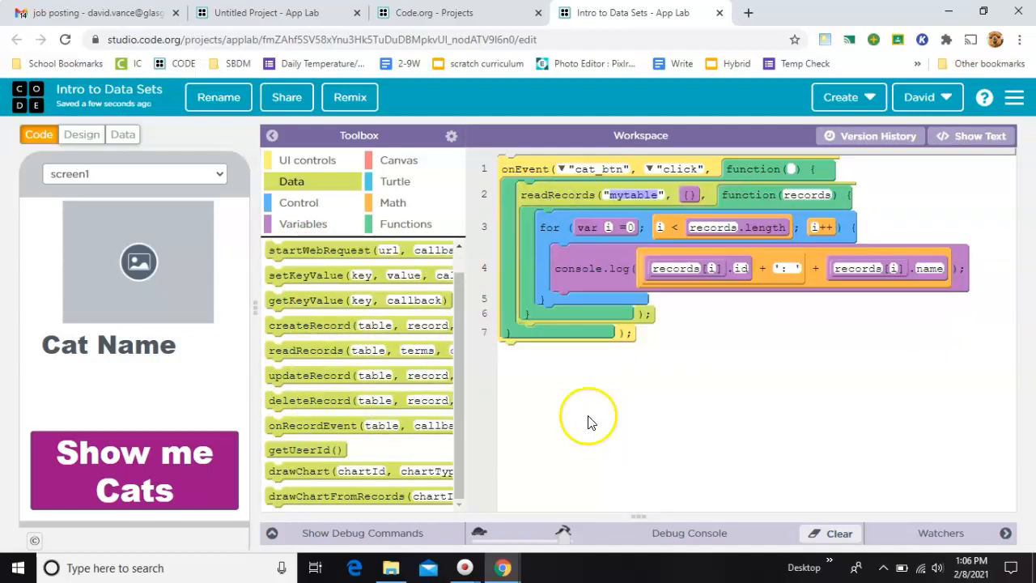
{"action": "mouse_move", "coordinate": [878, 275]}
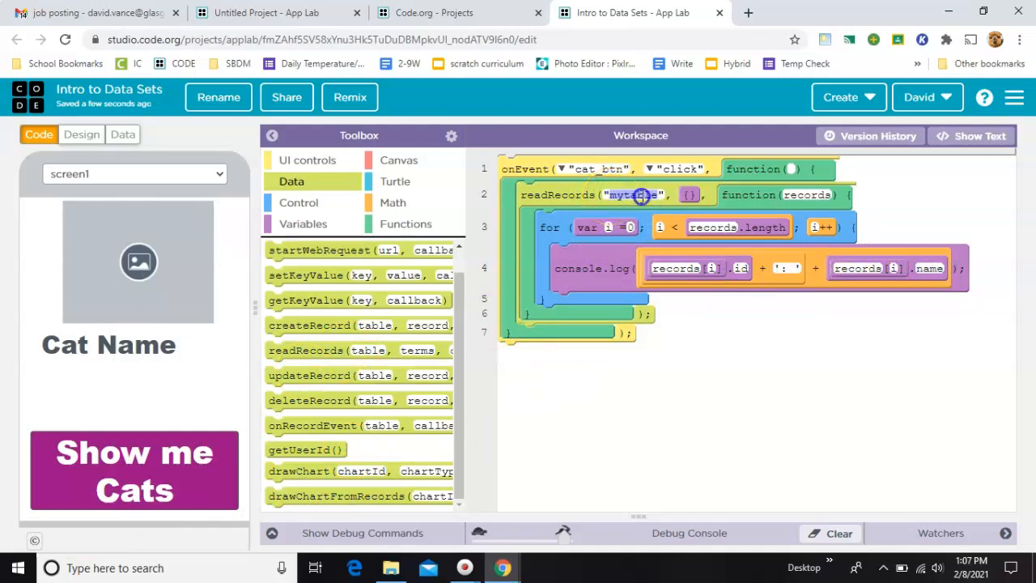
{"action": "left_click", "coordinate": [123, 135]}
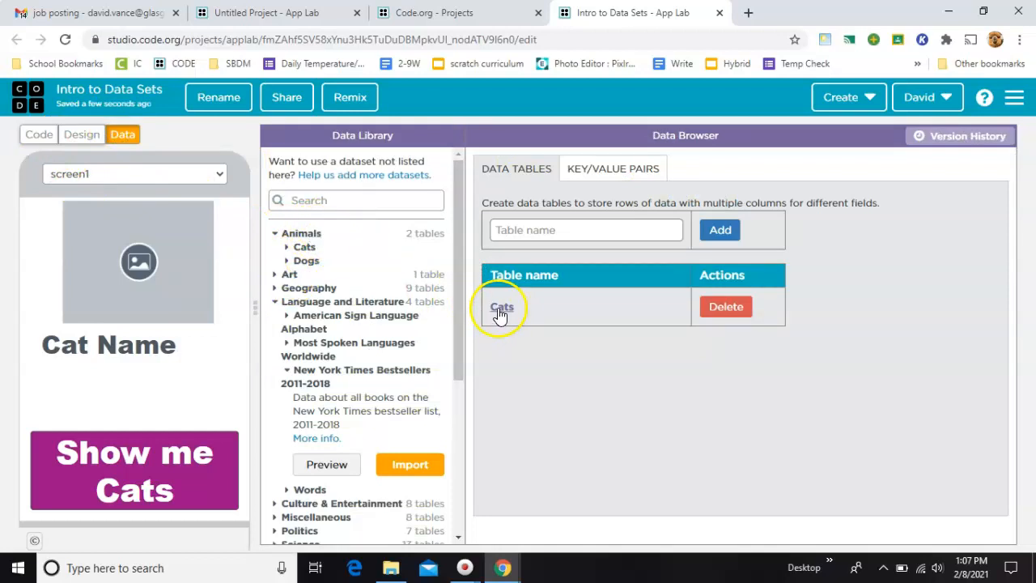
{"action": "scroll", "scroll_direction": "down", "scroll_amount": 3}
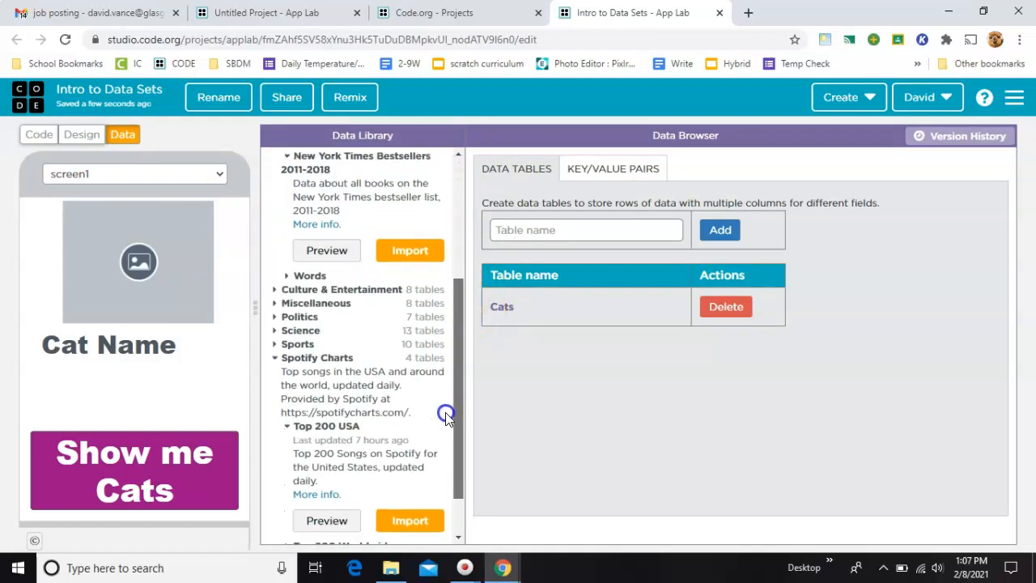
{"action": "scroll", "scroll_direction": "up", "scroll_amount": 3}
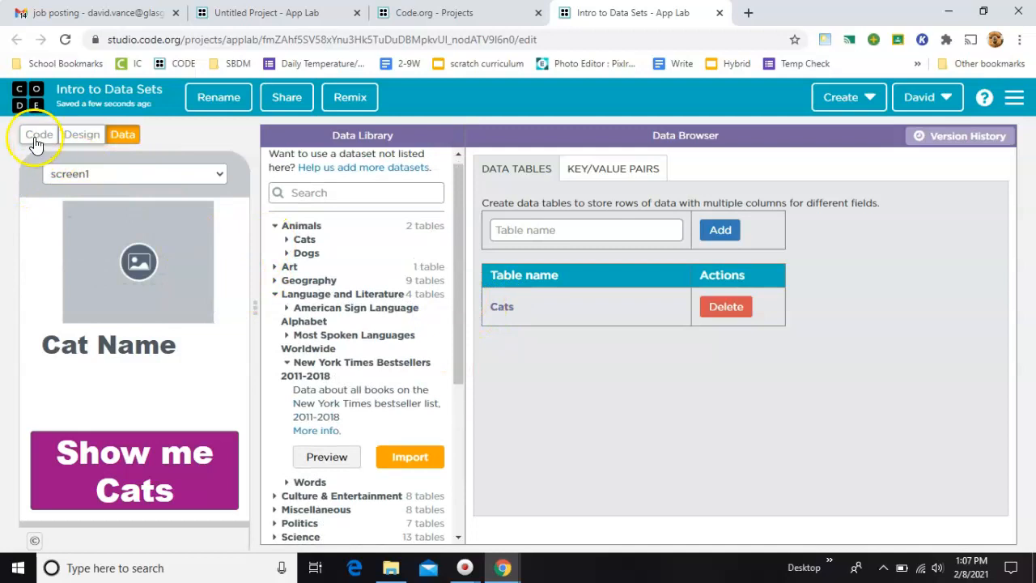
{"action": "left_click", "coordinate": [39, 135]}
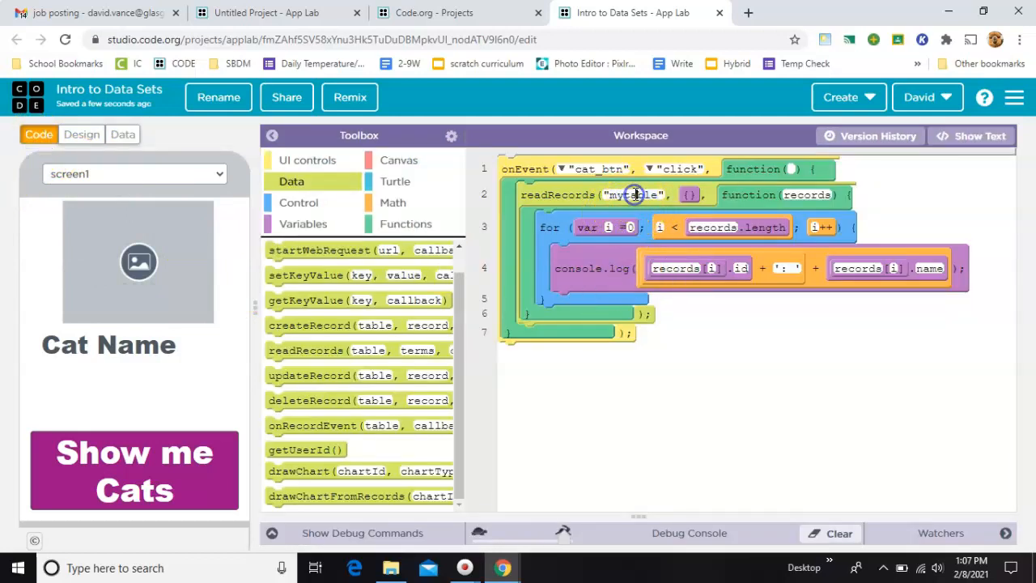
{"action": "type", "text": "Cats\""}
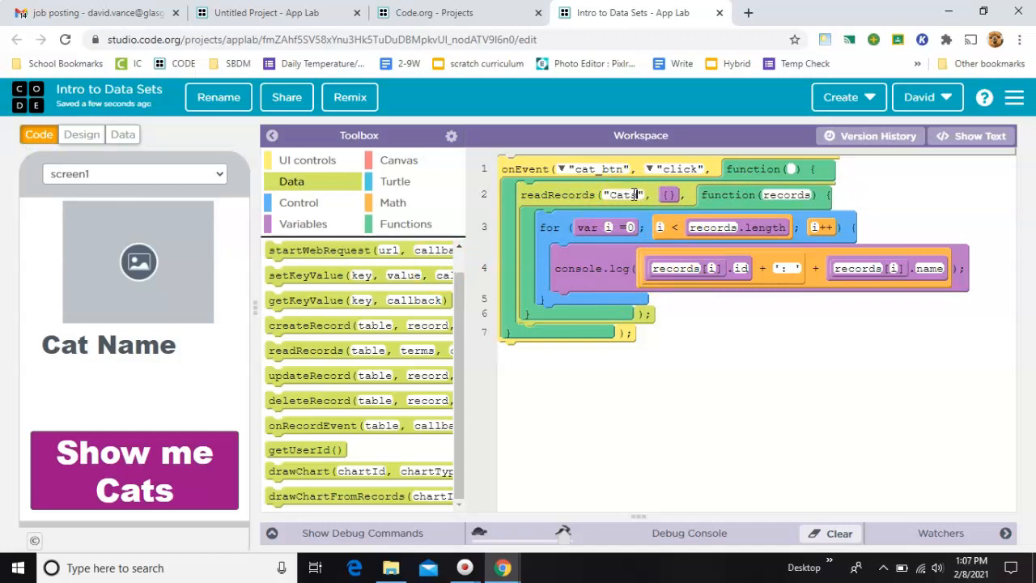
{"action": "mouse_move", "coordinate": [688, 327]}
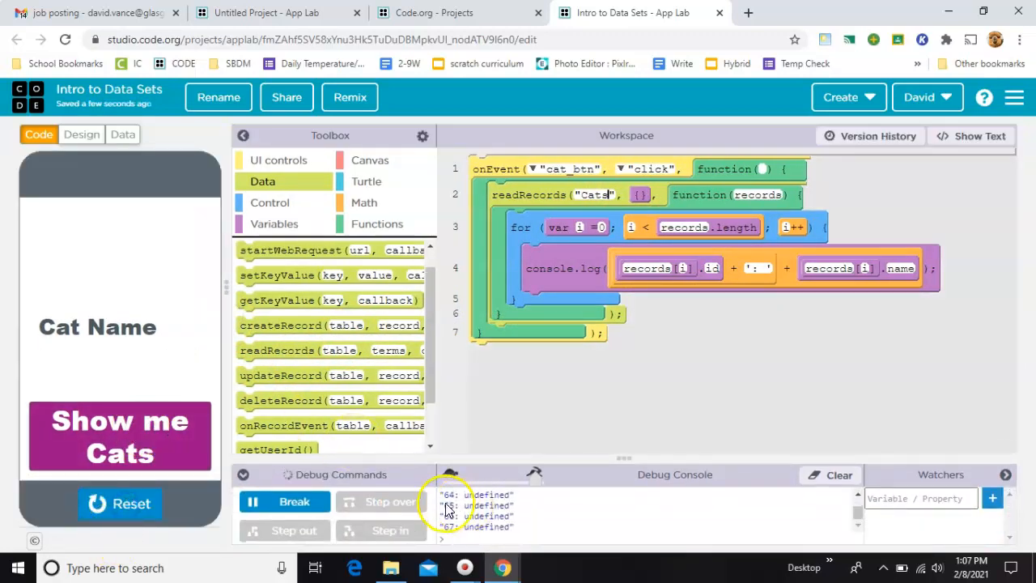
Read the console output and inspect the Cats table's fields in the Data tab
{"action": "left_click_drag", "start_coordinate": [628, 456], "coordinate": [628, 385]}
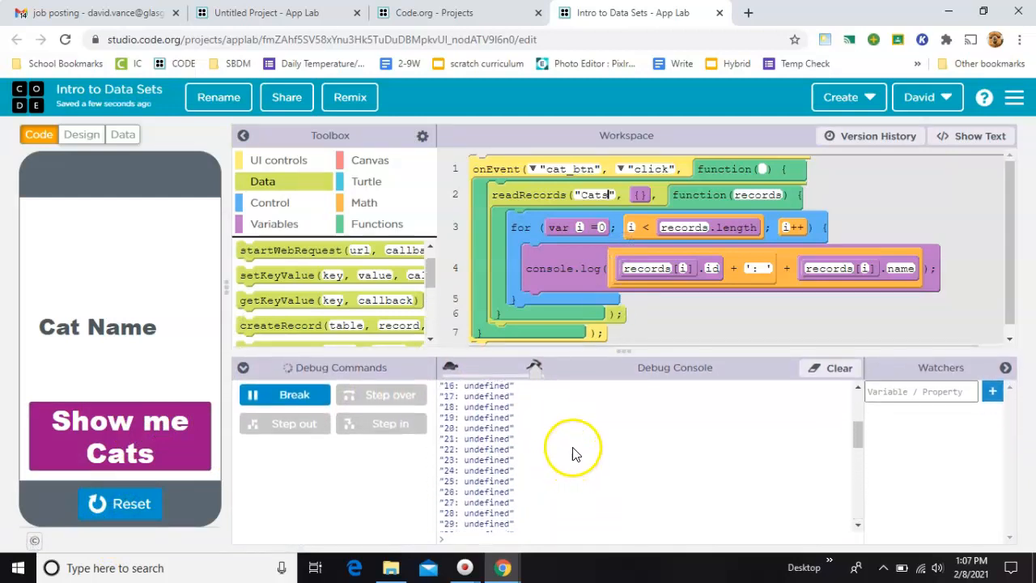
{"action": "scroll", "scroll_direction": "up", "scroll_amount": 3}
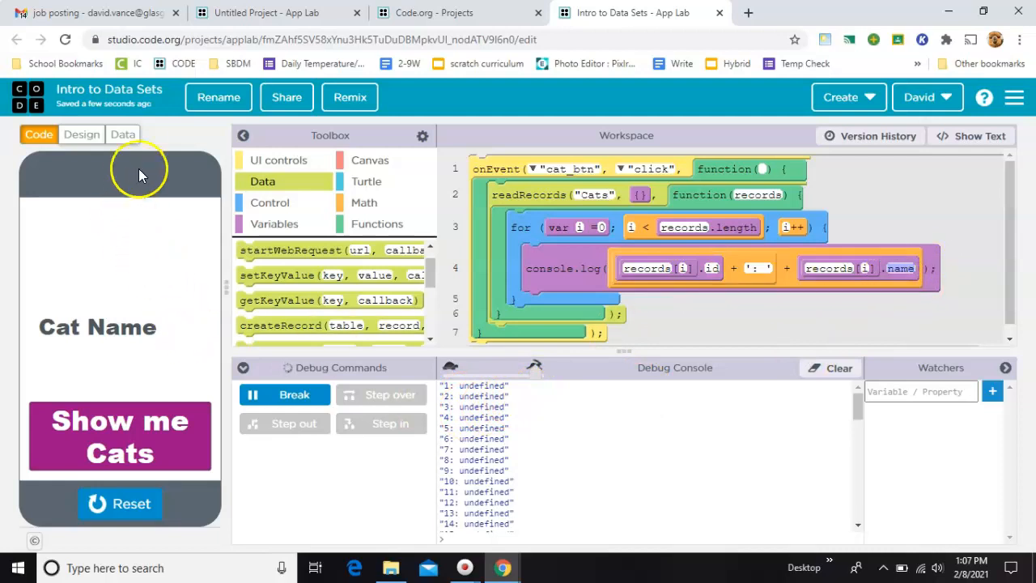
{"action": "left_click", "coordinate": [123, 133]}
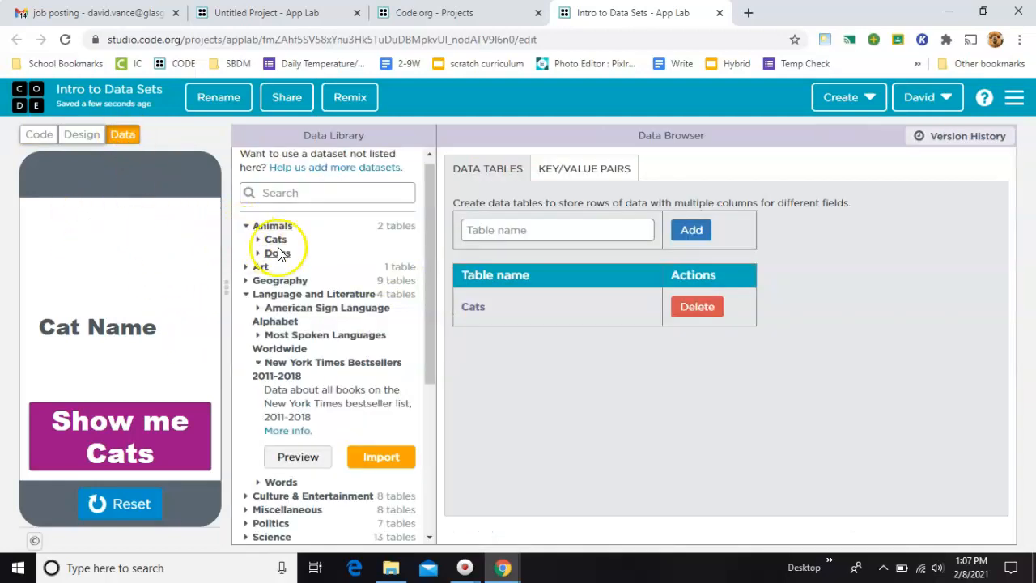
{"action": "left_click", "coordinate": [473, 306]}
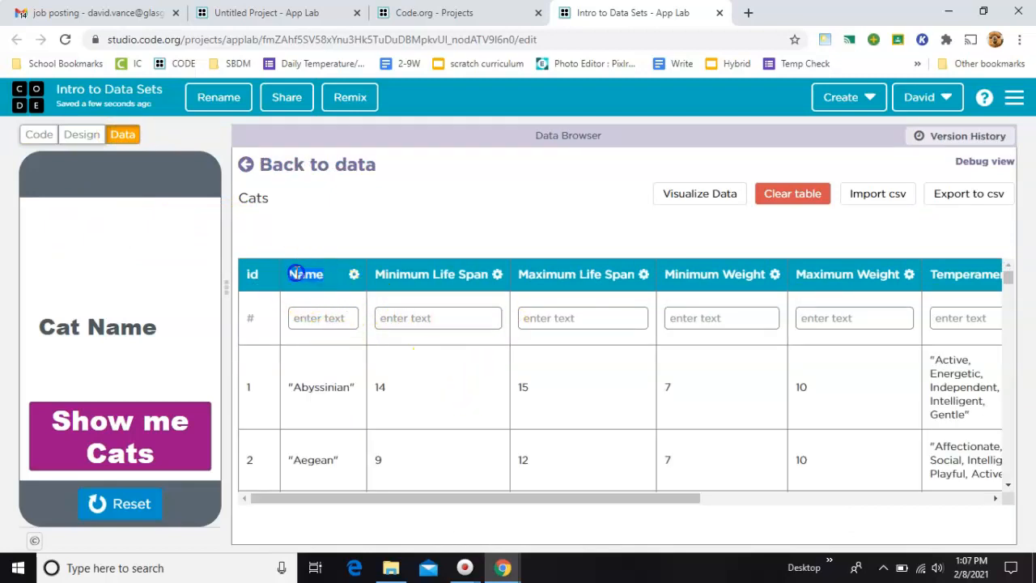
Review the logged breed names from Abyssinian to York Chocolate and collapse Debug Commands
{"action": "left_click", "coordinate": [39, 135]}
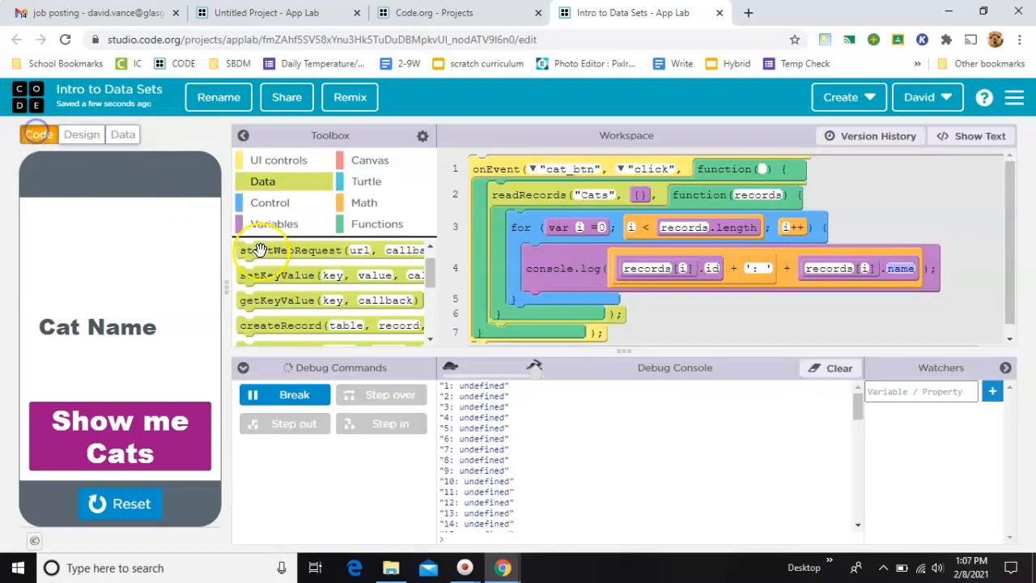
{"action": "scroll", "scroll_direction": "down", "scroll_amount": 3}
{"action": "type", "text": "N"}
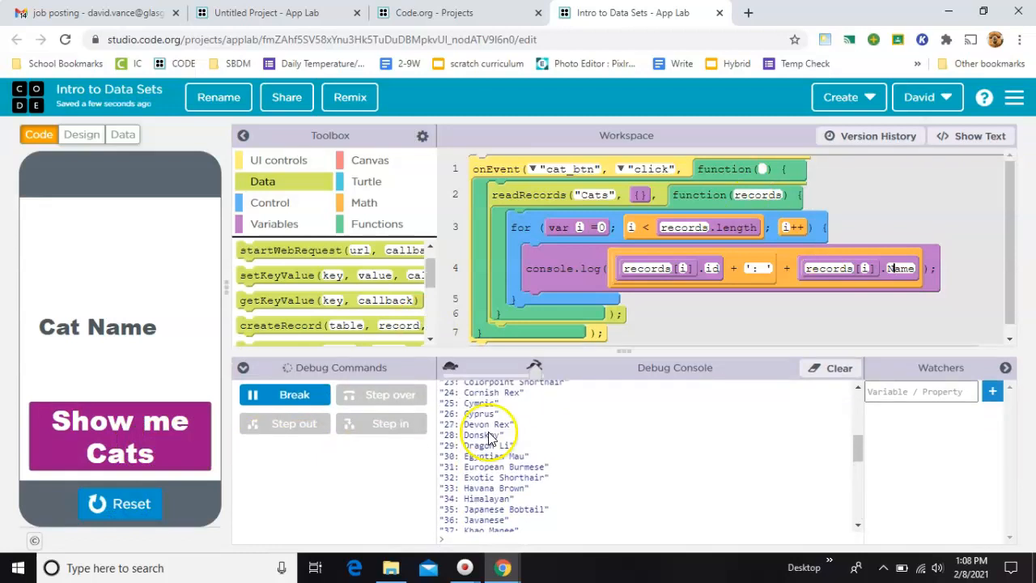
{"action": "scroll", "scroll_direction": "up", "scroll_amount": 3}
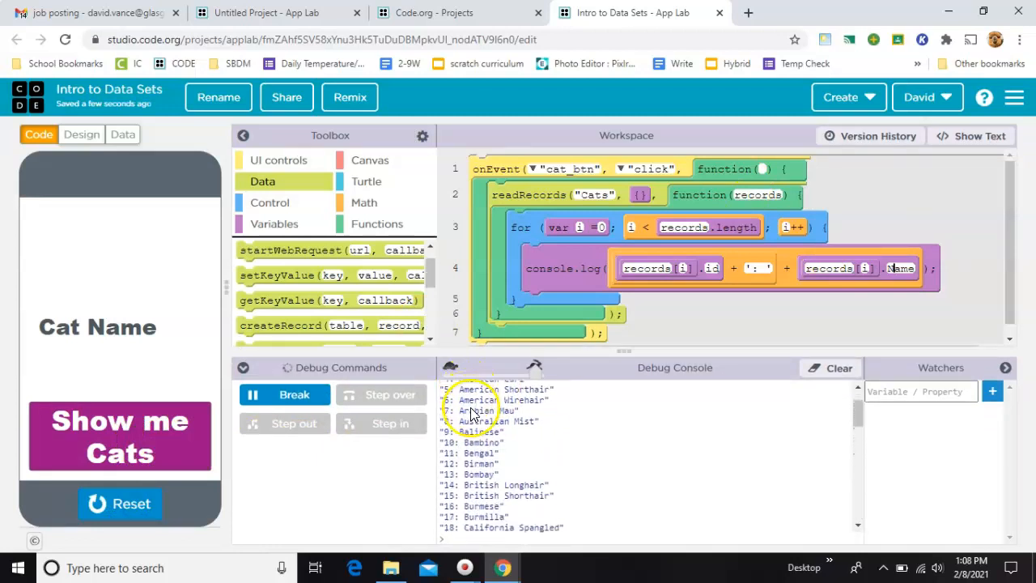
{"action": "scroll", "scroll_direction": "down", "scroll_amount": 3}
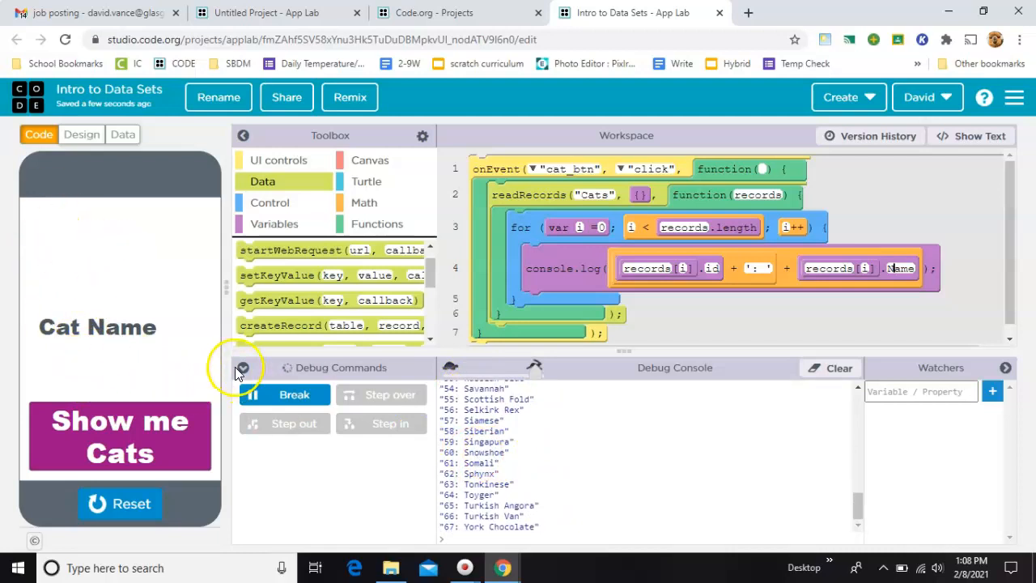
{"action": "left_click", "coordinate": [241, 366]}
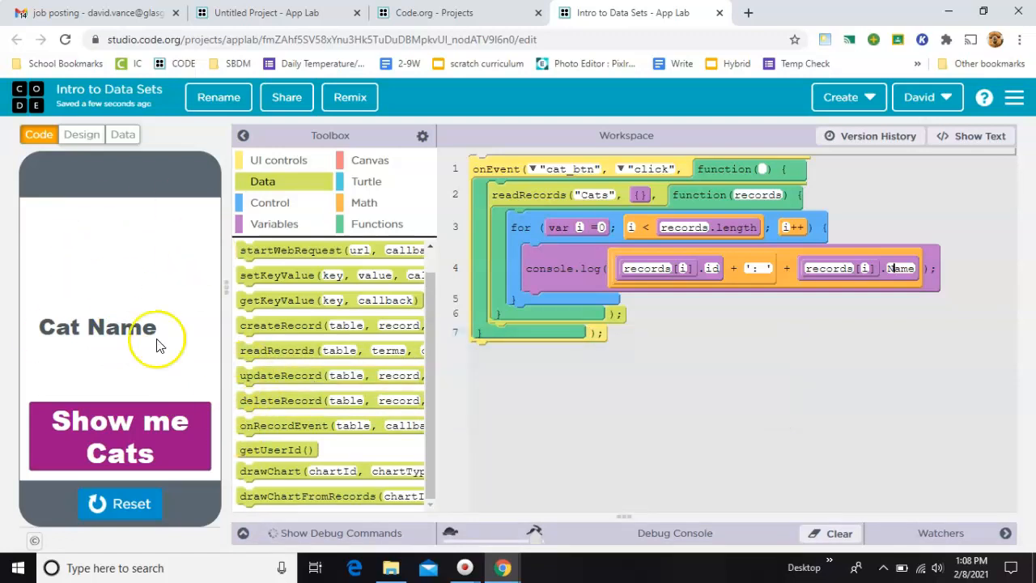
{"action": "mouse_move", "coordinate": [279, 160]}
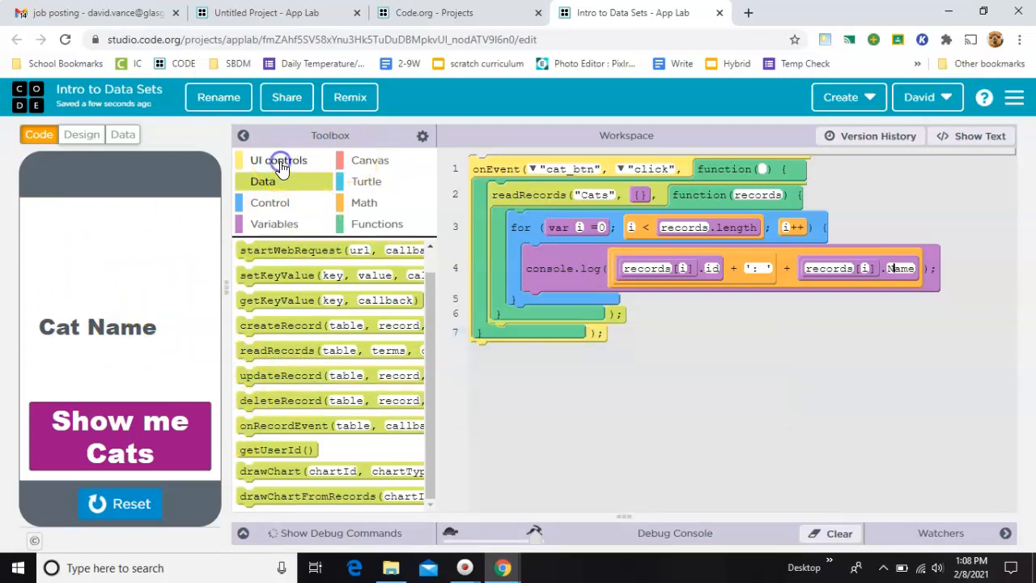
Add a setProperty call after the loop setting cat_lbl's text, with a variable declaration above it
{"action": "left_click", "coordinate": [279, 160]}
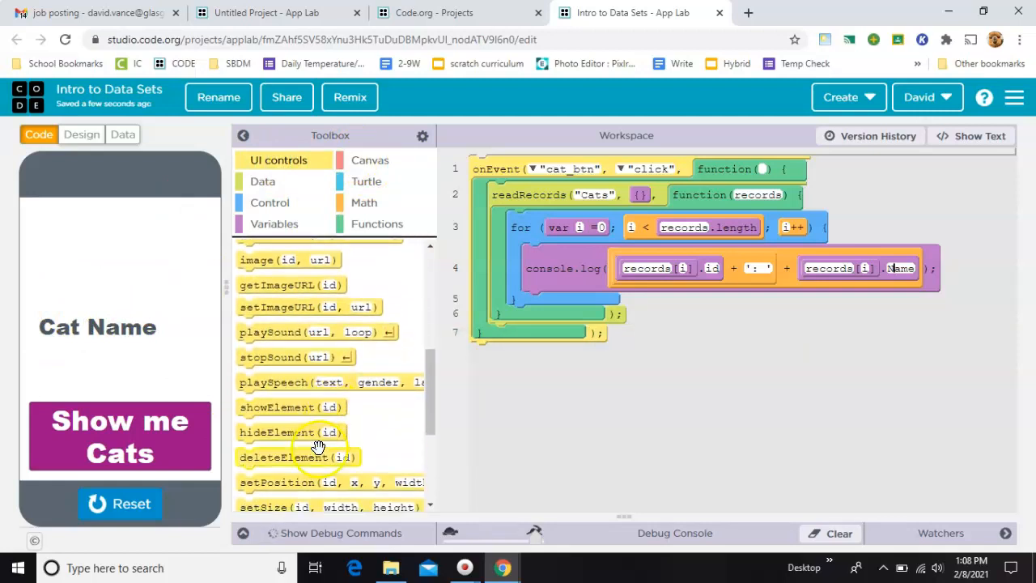
{"action": "scroll", "scroll_direction": "down", "scroll_amount": 3}
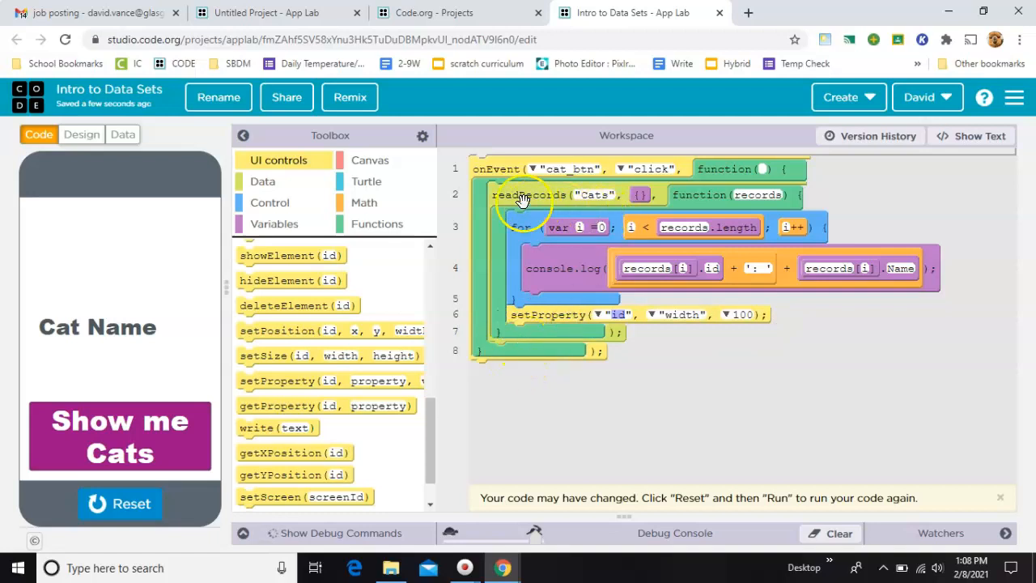
{"action": "mouse_move", "coordinate": [600, 320]}
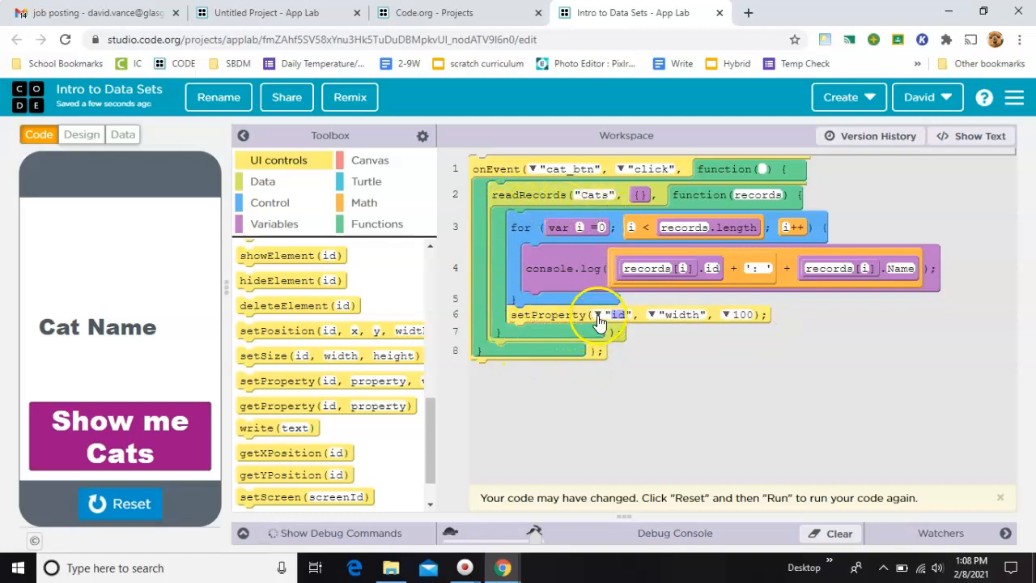
{"action": "left_click", "coordinate": [599, 314]}
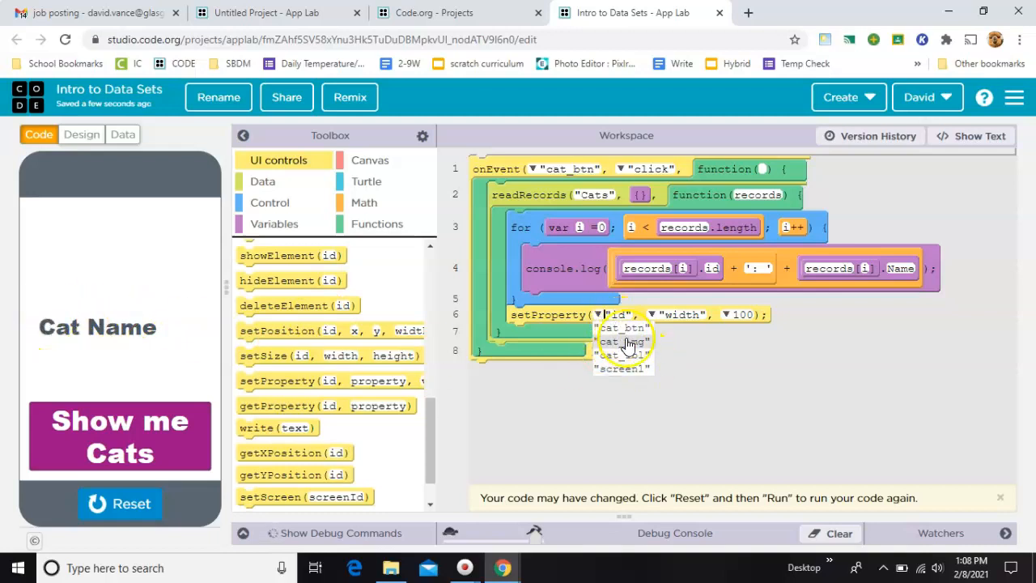
{"action": "left_click", "coordinate": [622, 341]}
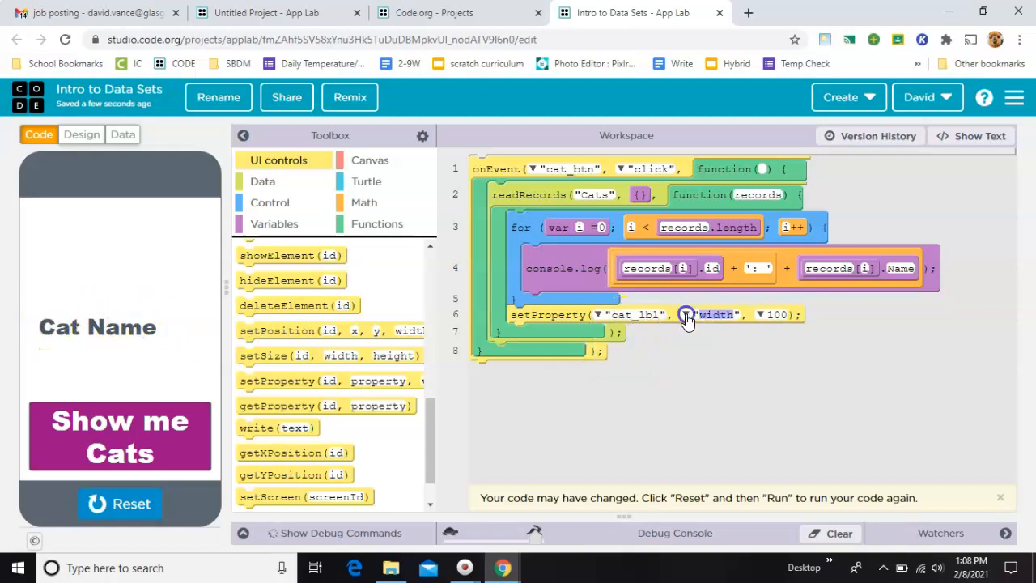
{"action": "left_click", "coordinate": [714, 314]}
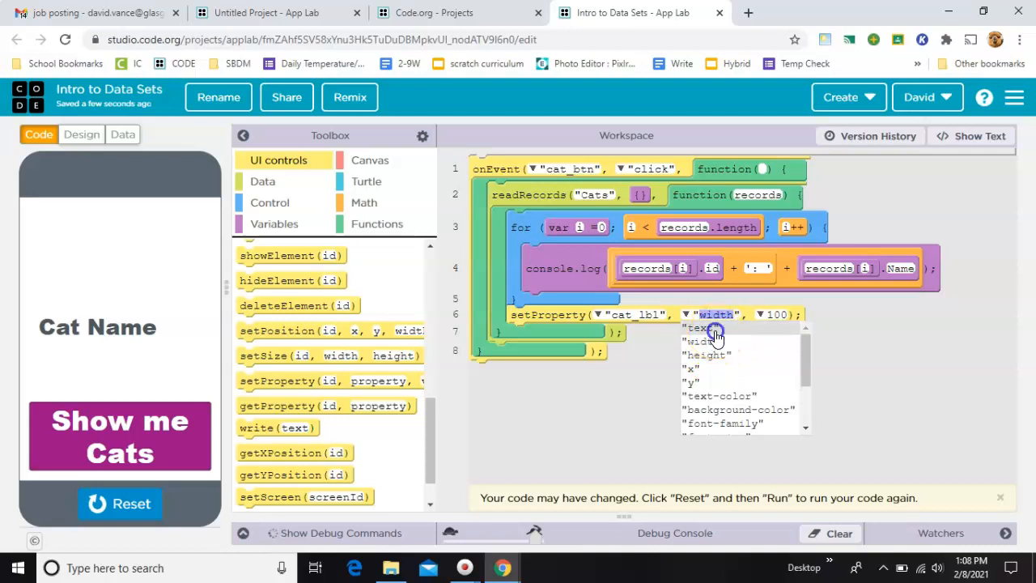
{"action": "left_click", "coordinate": [700, 327]}
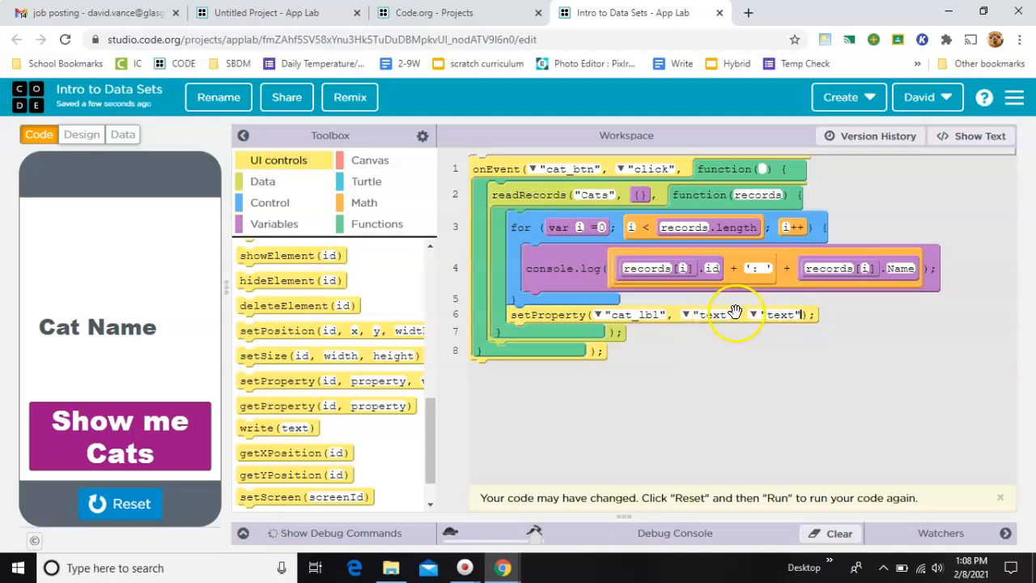
{"action": "mouse_move", "coordinate": [565, 331]}
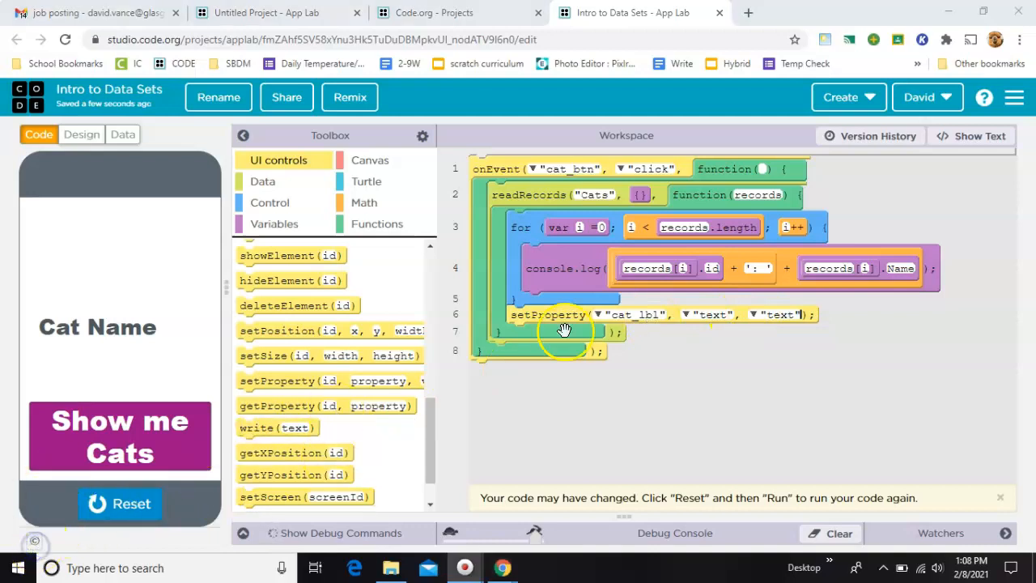
{"action": "mouse_move", "coordinate": [872, 265]}
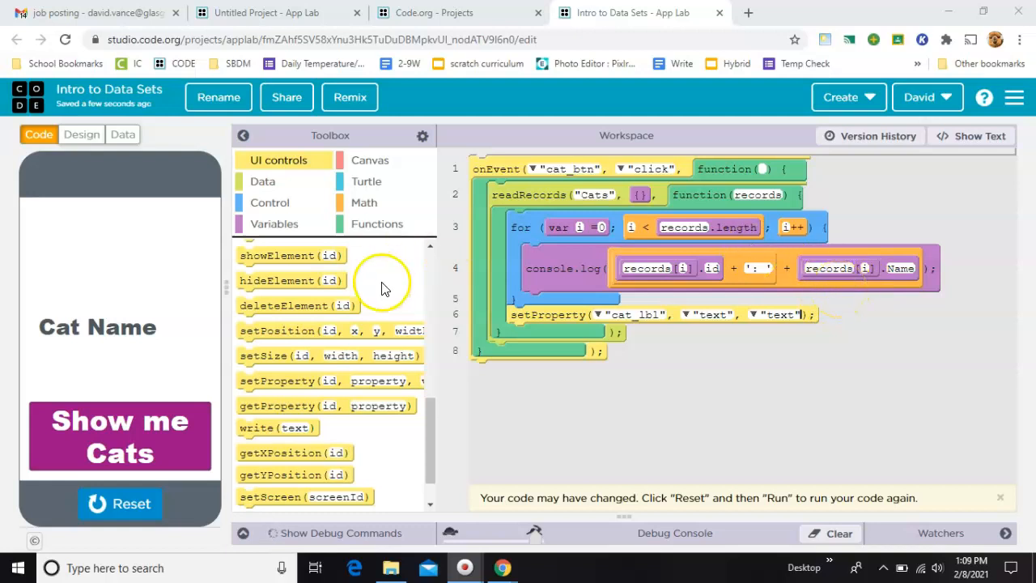
{"action": "left_click", "coordinate": [276, 223]}
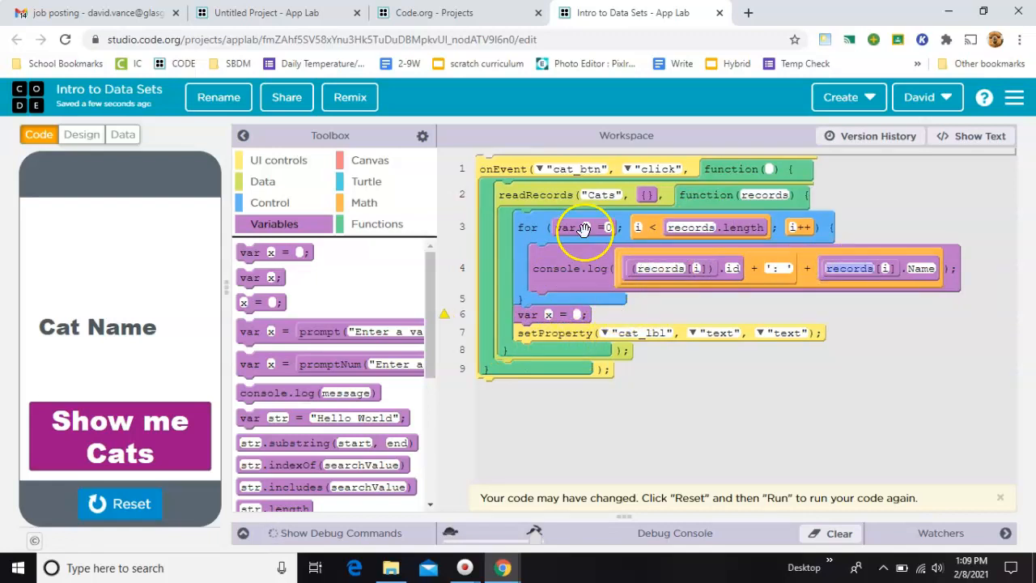
{"action": "mouse_move", "coordinate": [541, 289]}
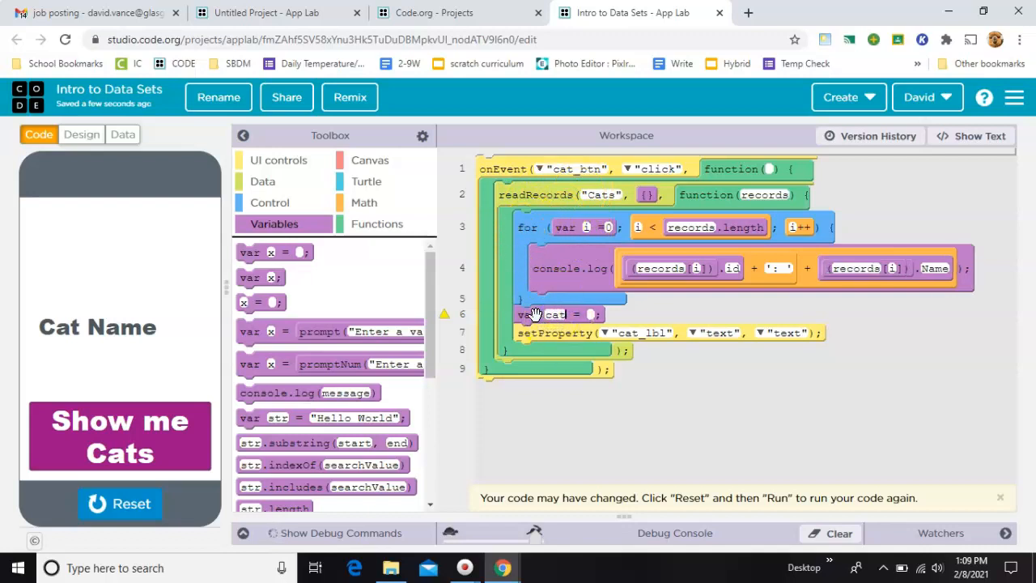
Name the variable catIndex and set it to randomNumber(0, records.length-1)
{"action": "type", "text": "catIndex"}
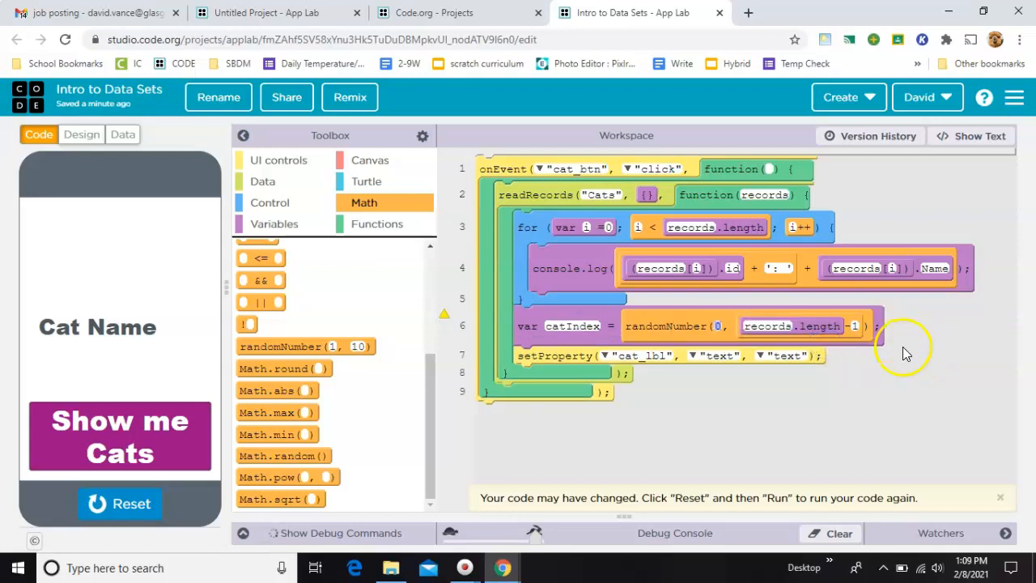
{"action": "mouse_move", "coordinate": [842, 335]}
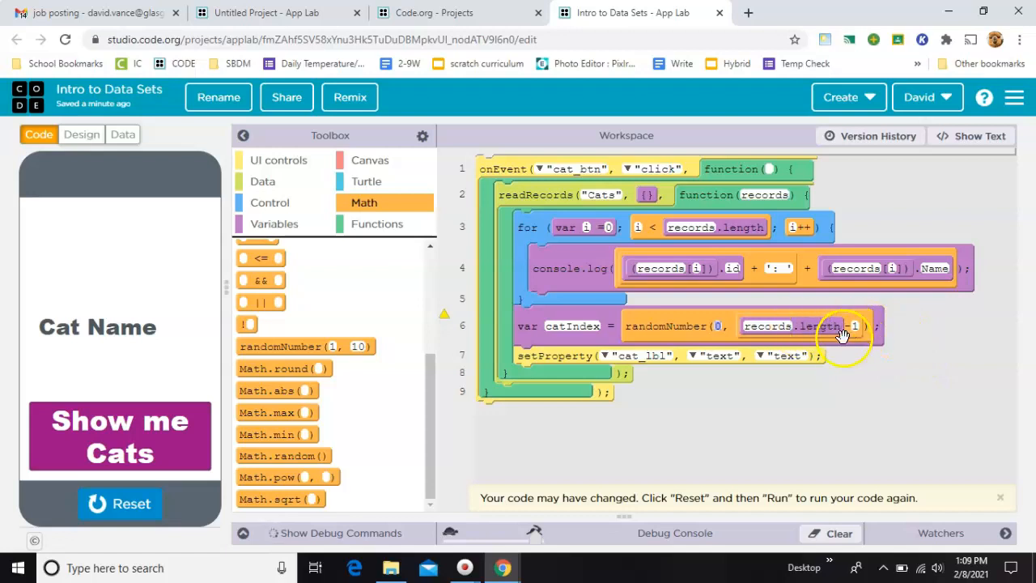
{"action": "left_click", "coordinate": [845, 332]}
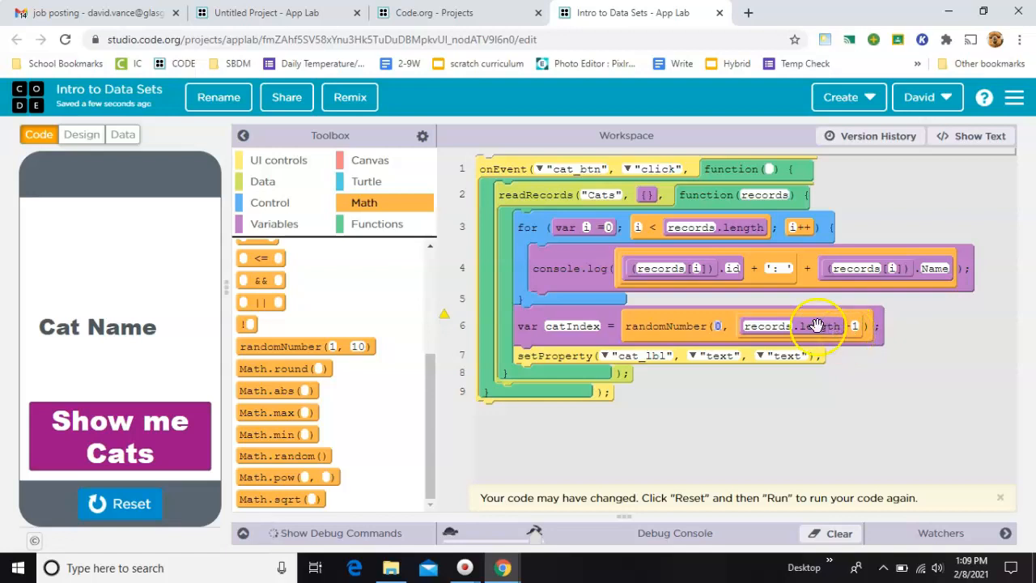
{"action": "mouse_move", "coordinate": [558, 260]}
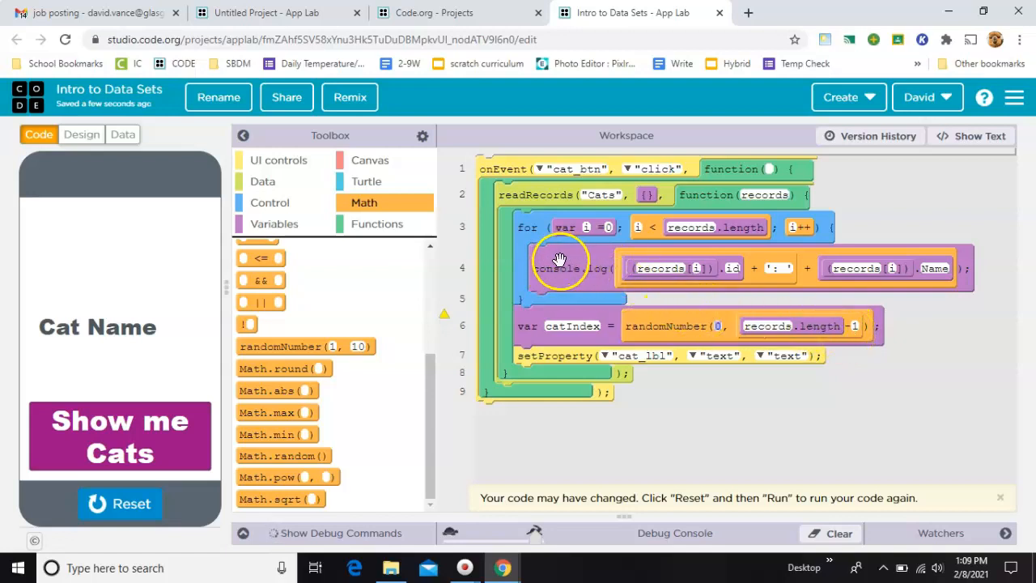
{"action": "mouse_move", "coordinate": [690, 290]}
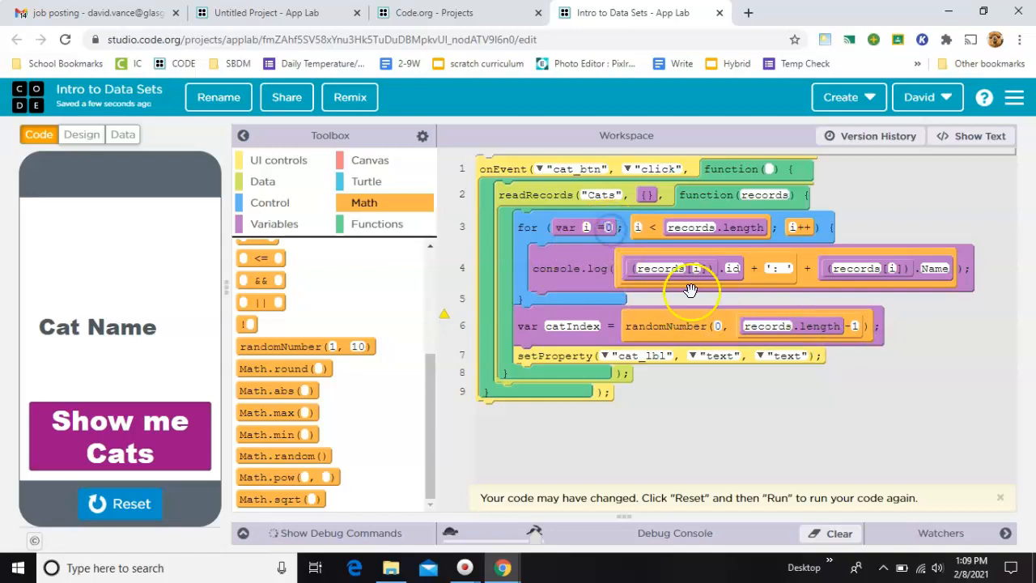
{"action": "mouse_move", "coordinate": [732, 334]}
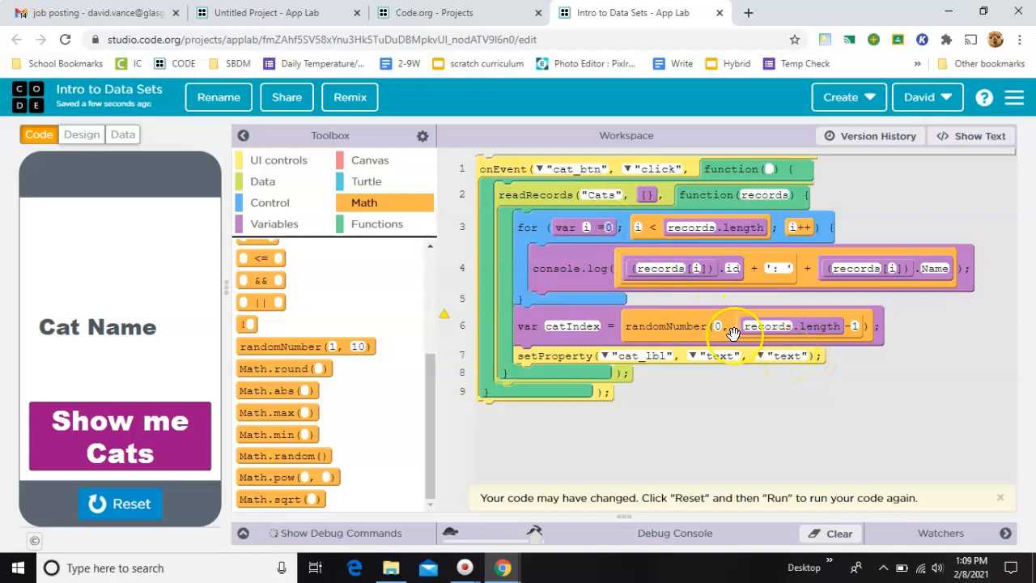
{"action": "mouse_move", "coordinate": [519, 308]}
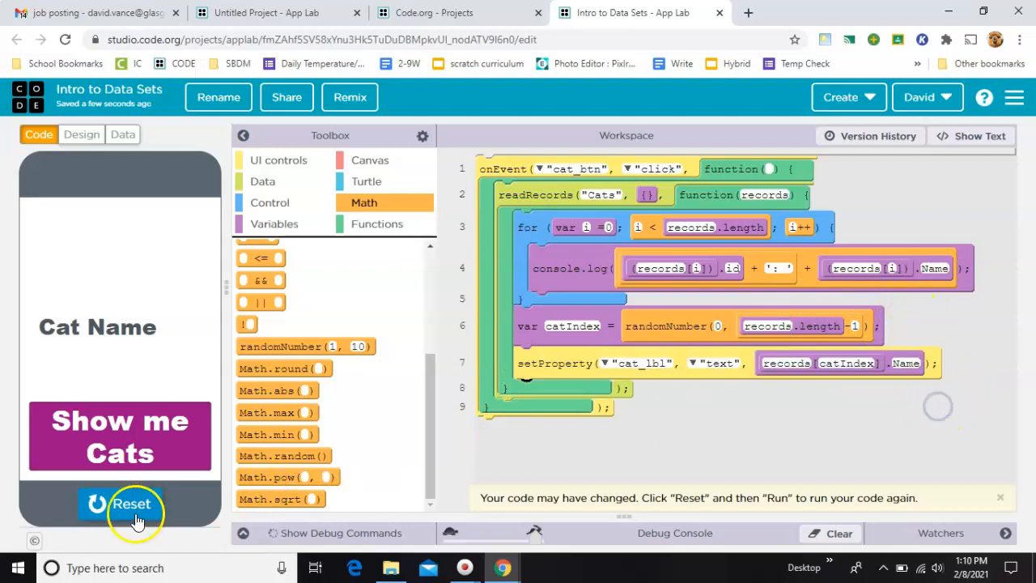
Run the app to show random breed names like Chausie and Turkish Van, then hide the console
{"action": "left_click", "coordinate": [120, 435]}
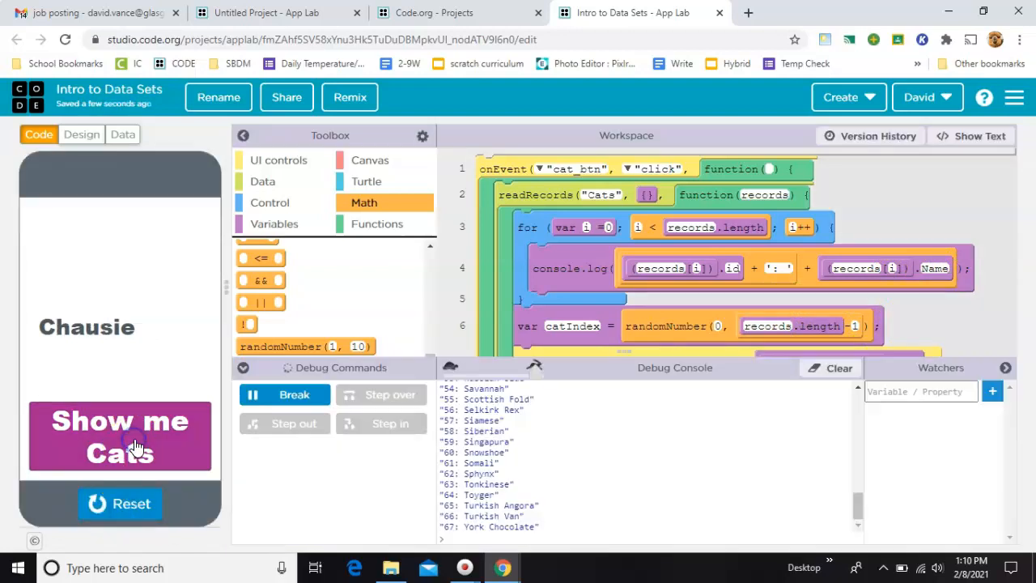
{"action": "mouse_move", "coordinate": [110, 334]}
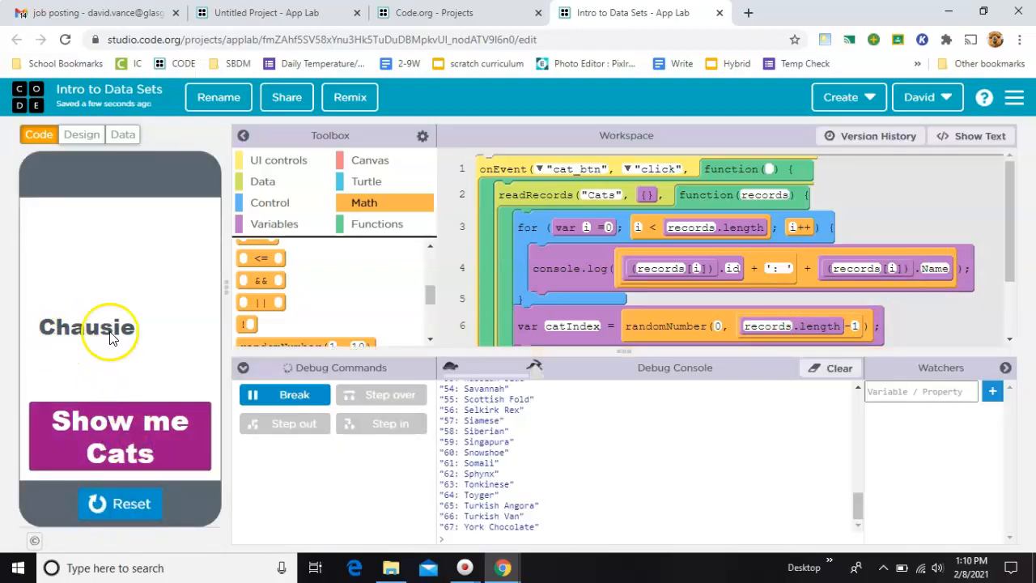
{"action": "left_click", "coordinate": [120, 436]}
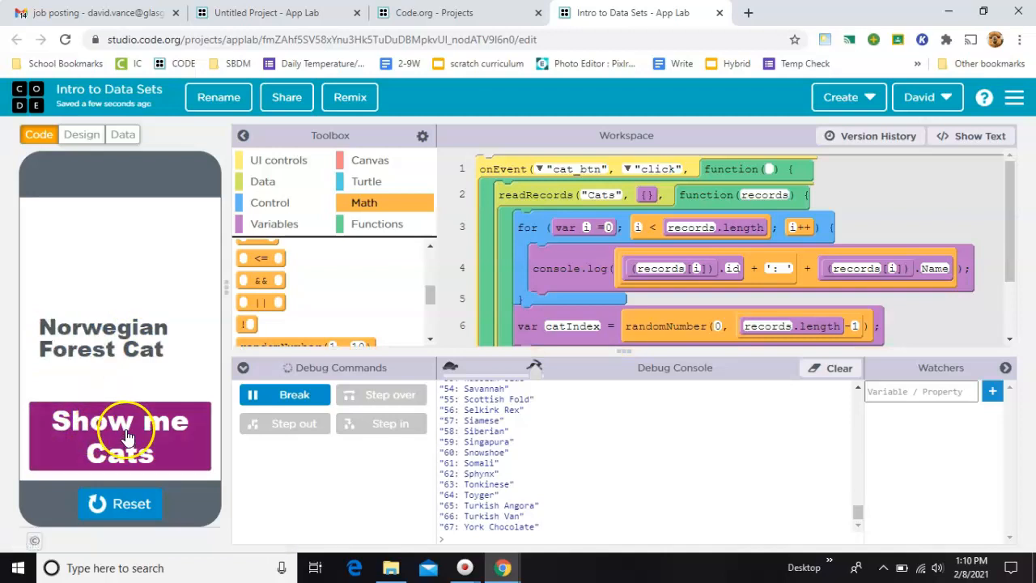
{"action": "left_click", "coordinate": [120, 436]}
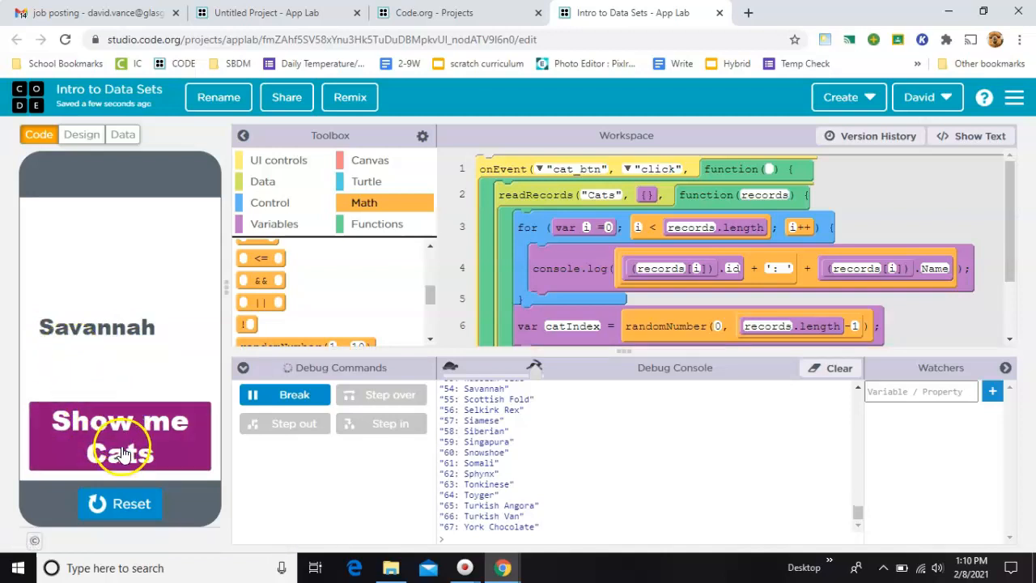
{"action": "left_click", "coordinate": [120, 438]}
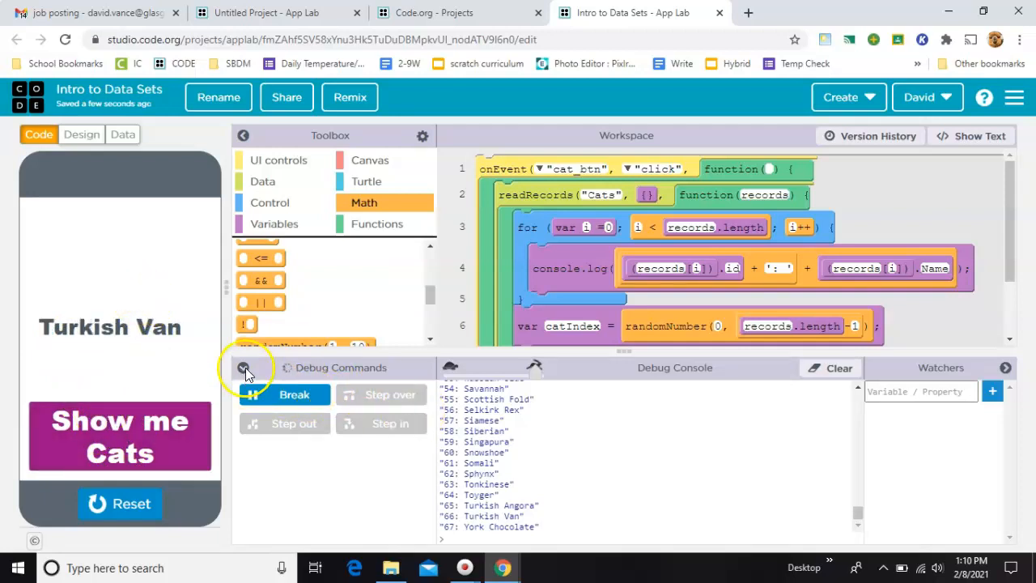
{"action": "left_click", "coordinate": [243, 367]}
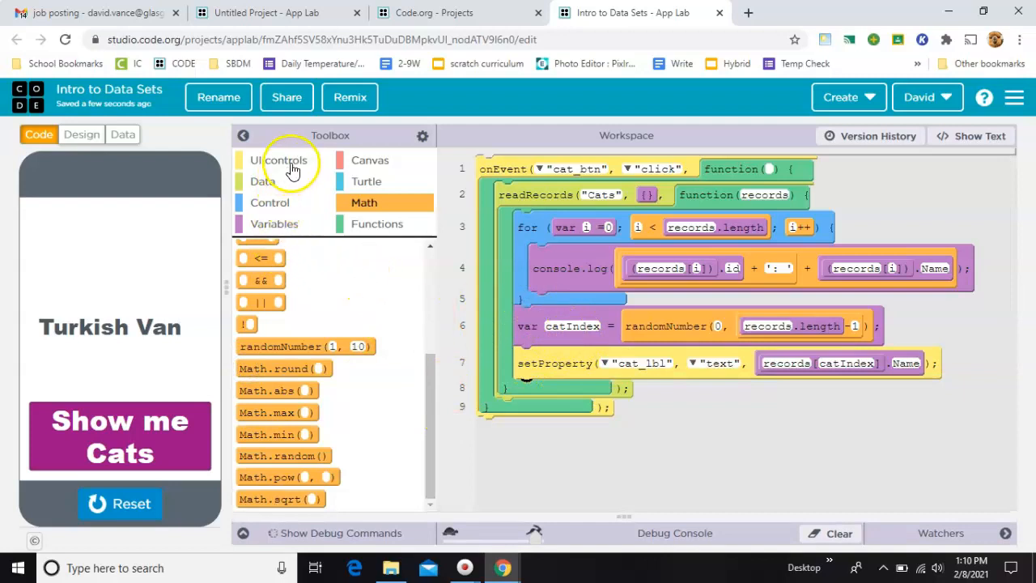
Add a setProperty line setting cat_img's image to records[catIndex].Image
{"action": "left_click", "coordinate": [279, 161]}
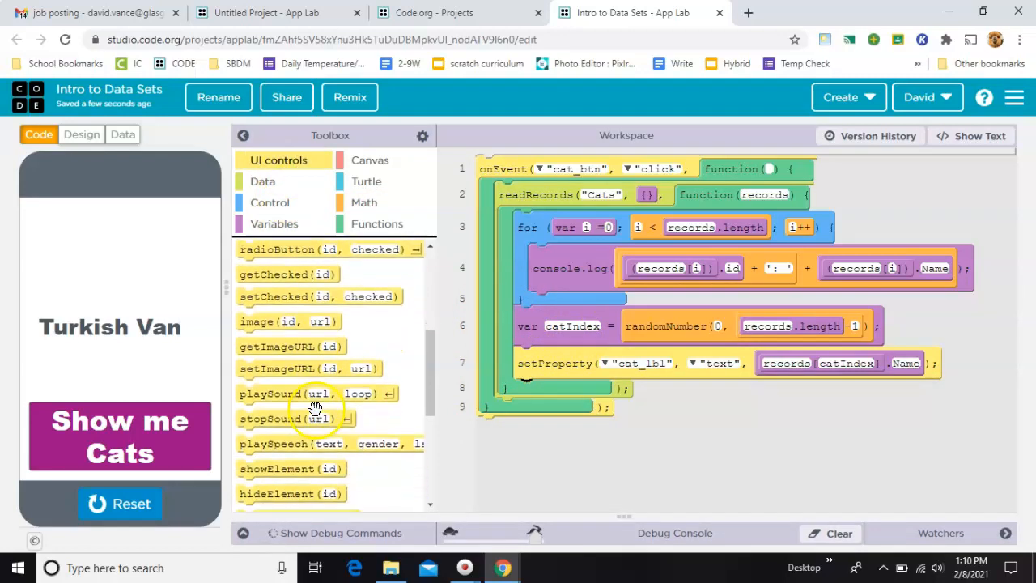
{"action": "scroll", "scroll_direction": "down", "scroll_amount": 3}
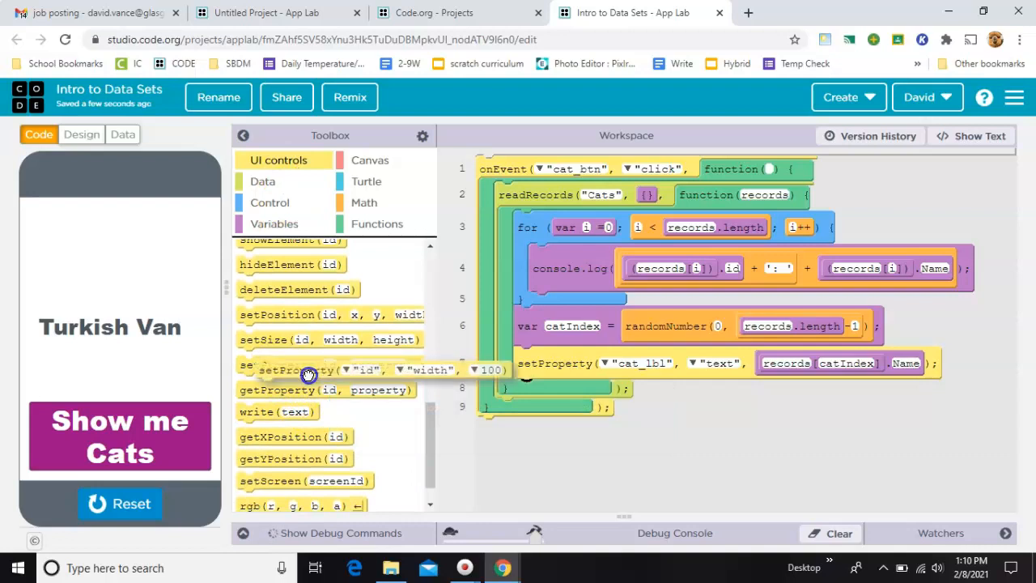
{"action": "left_click_drag", "start_coordinate": [323, 369], "coordinate": [615, 388]}
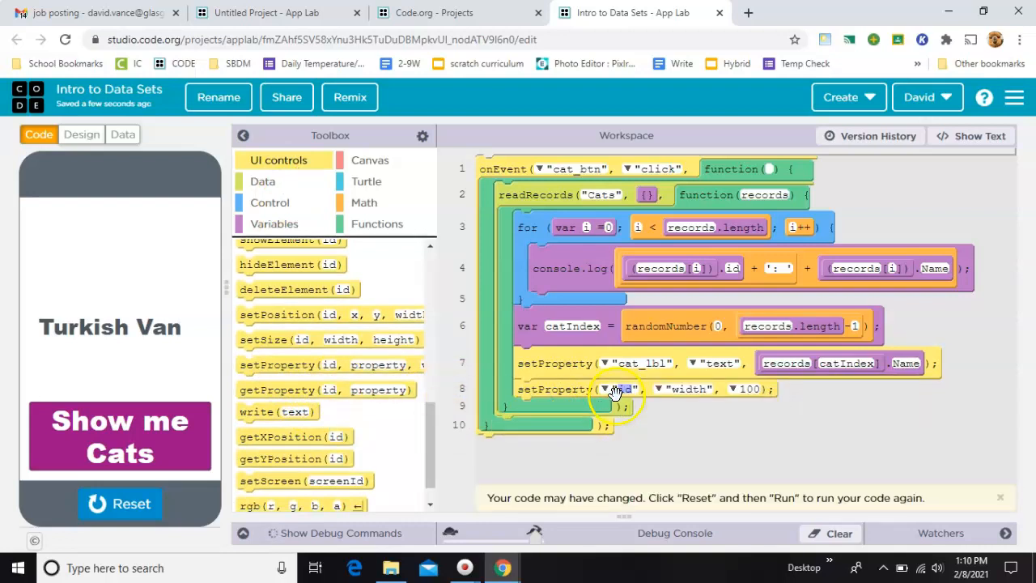
{"action": "left_click", "coordinate": [613, 389]}
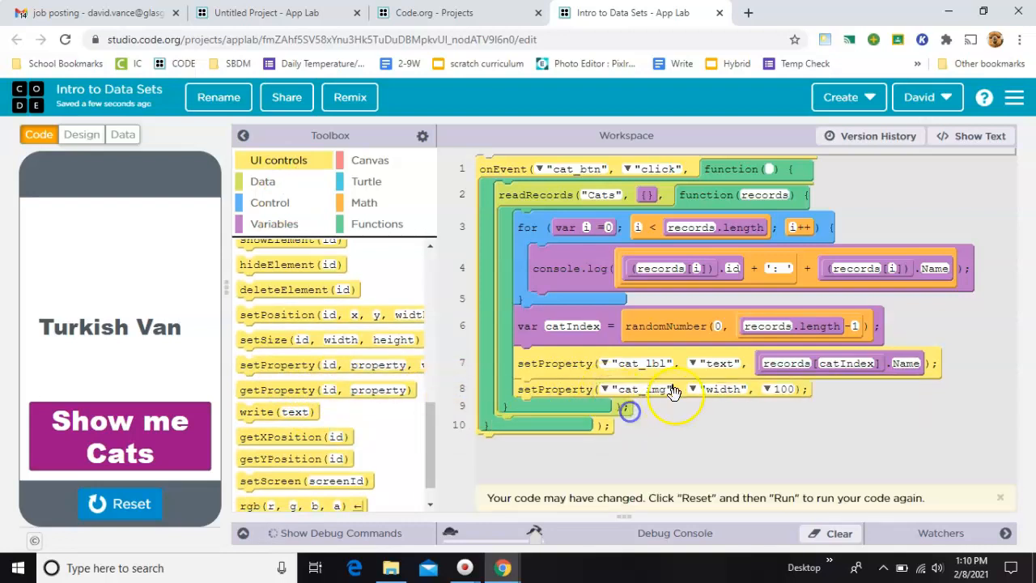
{"action": "left_click", "coordinate": [722, 389]}
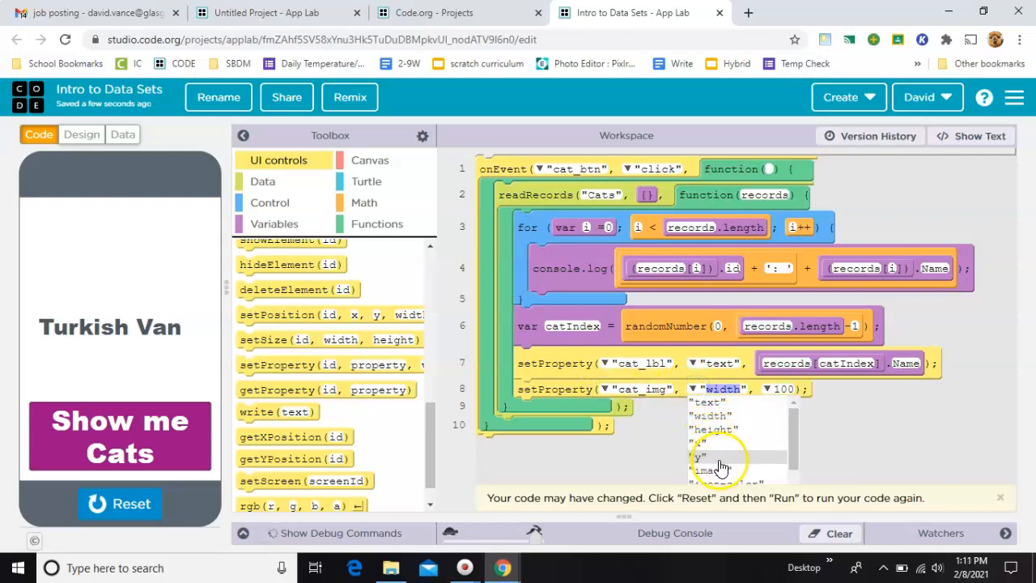
{"action": "left_click", "coordinate": [715, 482]}
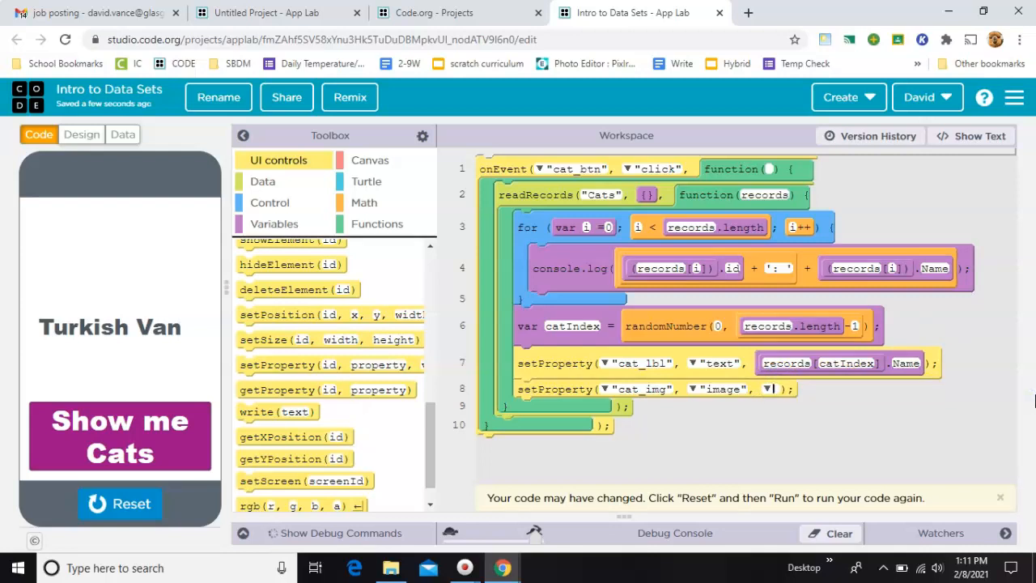
{"action": "type", "text": "records[catIndex].Image"}
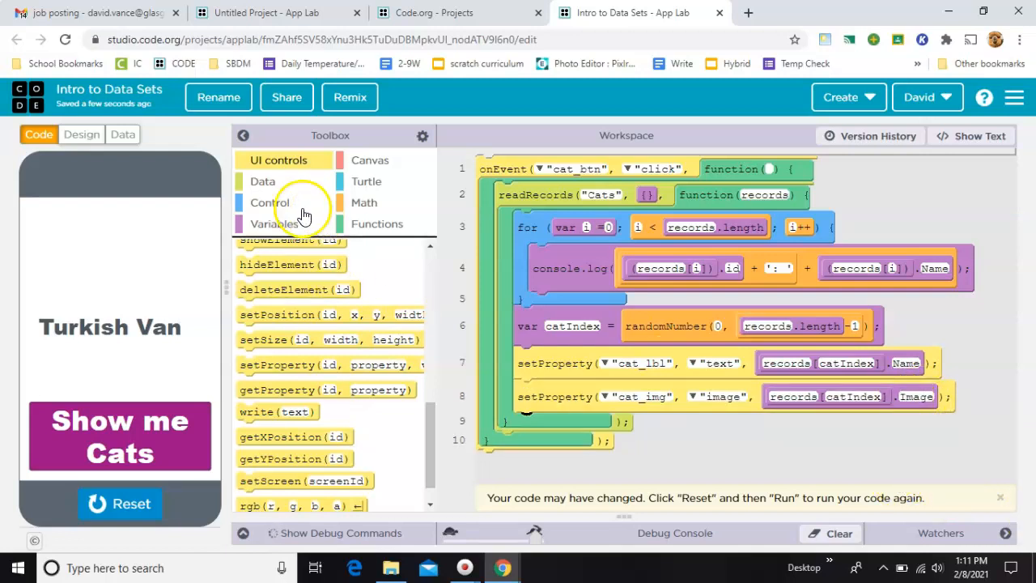
{"action": "left_click", "coordinate": [123, 134]}
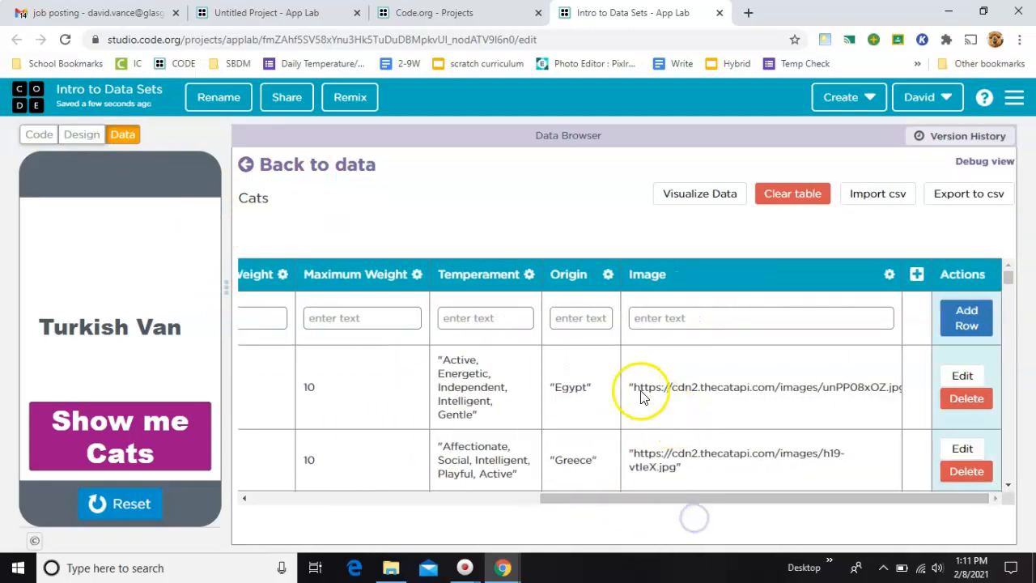
{"action": "double_click", "coordinate": [764, 387]}
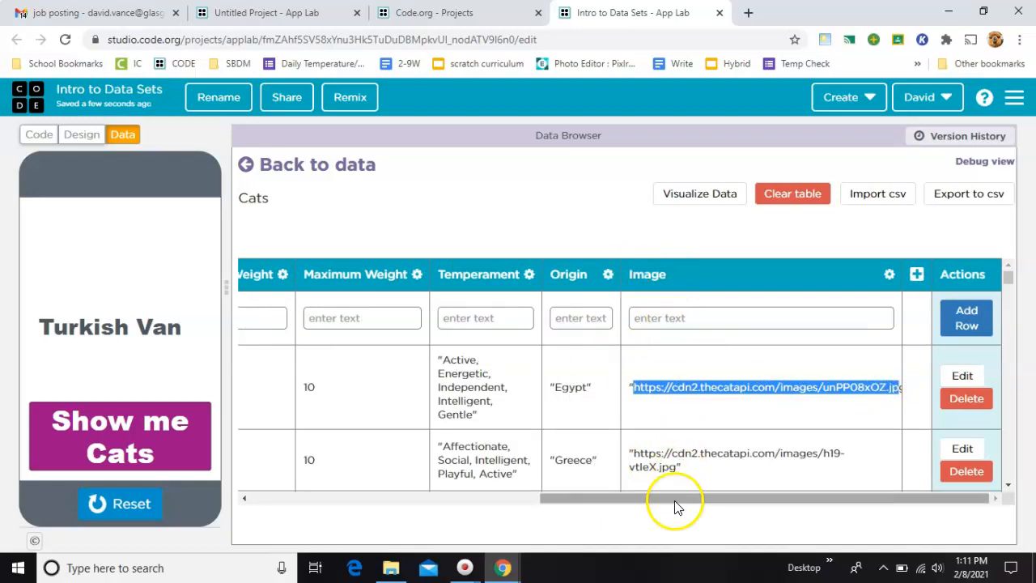
{"action": "left_click", "coordinate": [38, 134]}
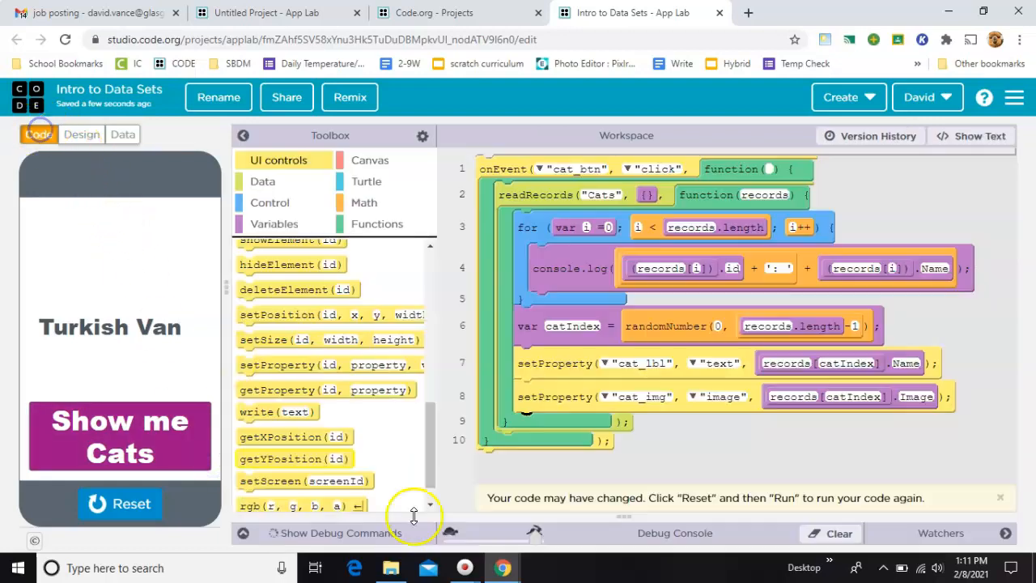
Reset and rerun the app, then show a random cat breed with its photo
{"action": "left_click", "coordinate": [120, 503]}
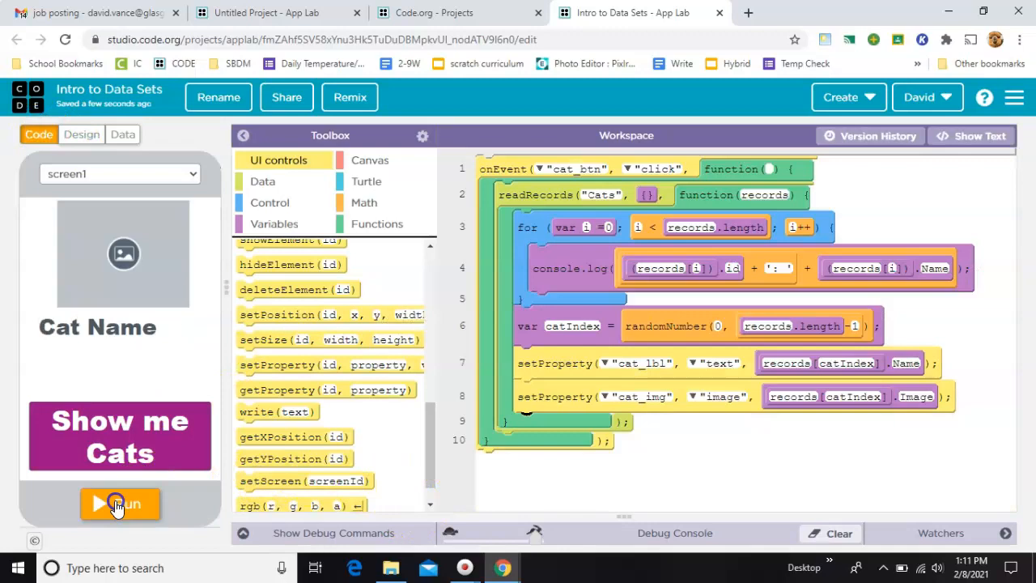
{"action": "left_click", "coordinate": [120, 503]}
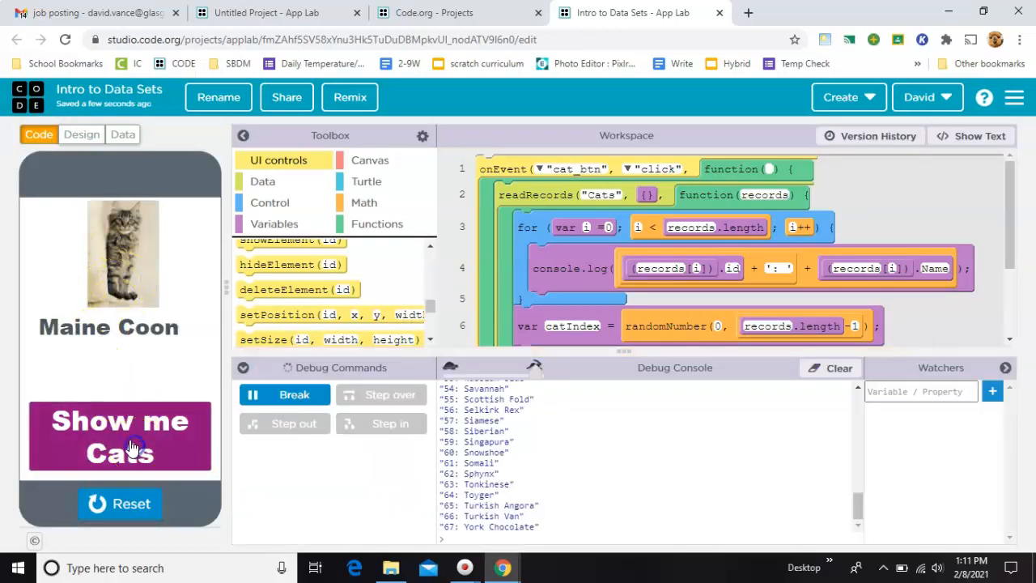
{"action": "left_click", "coordinate": [120, 436]}
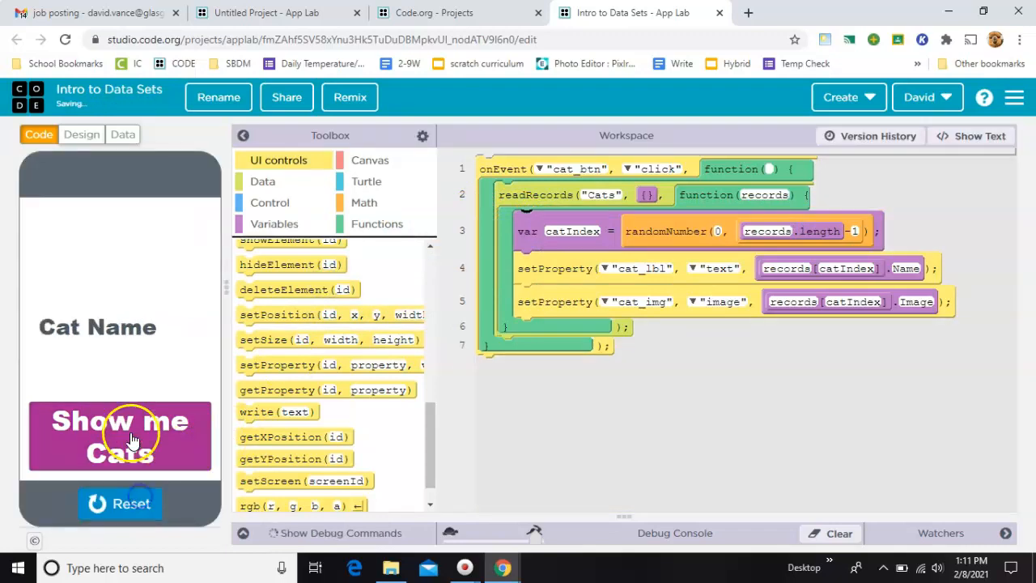
Show a few more random cat breeds with photos, then return to the dataset library
{"action": "left_click", "coordinate": [120, 436]}
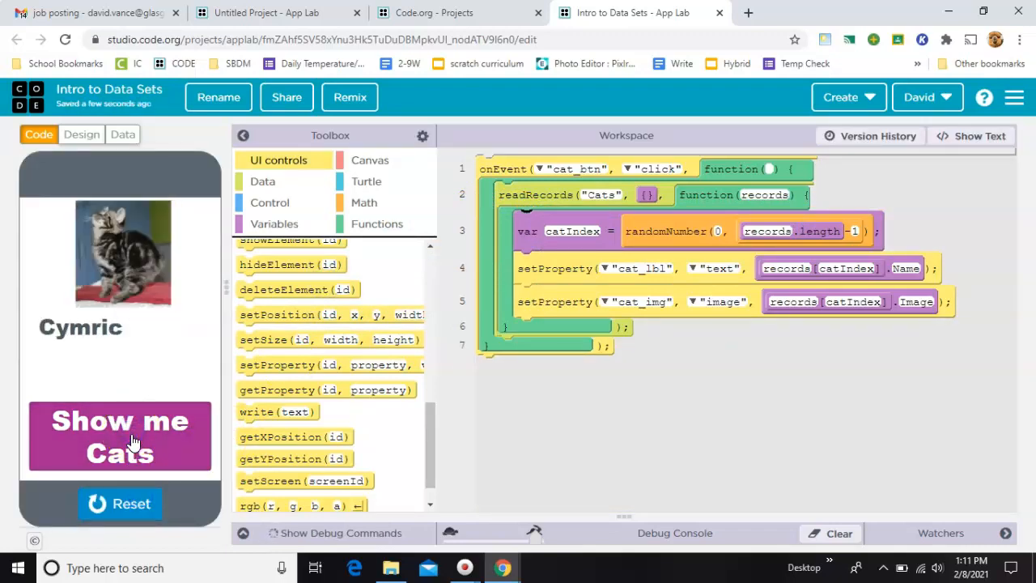
{"action": "left_click", "coordinate": [120, 438]}
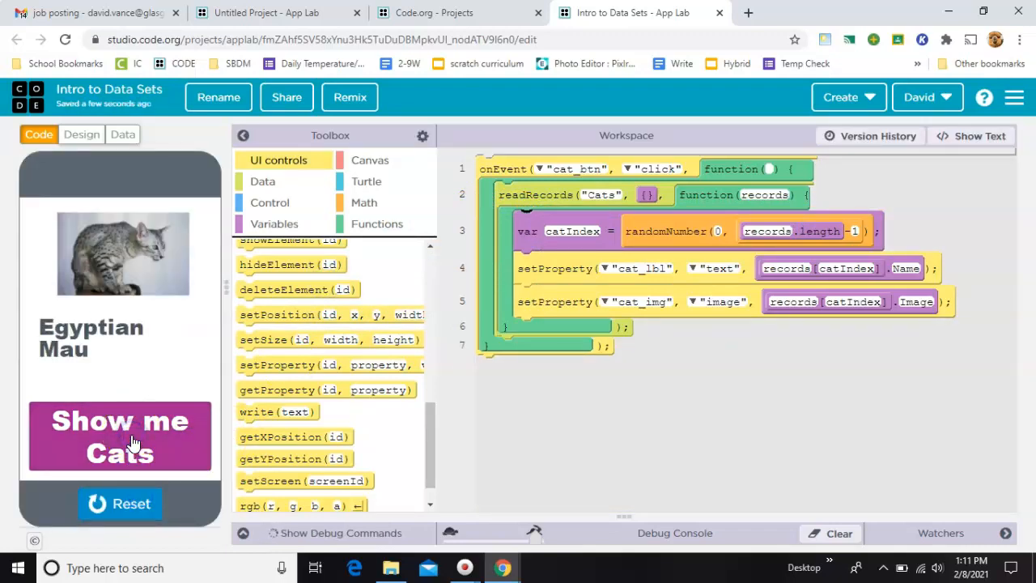
{"action": "left_click", "coordinate": [119, 435]}
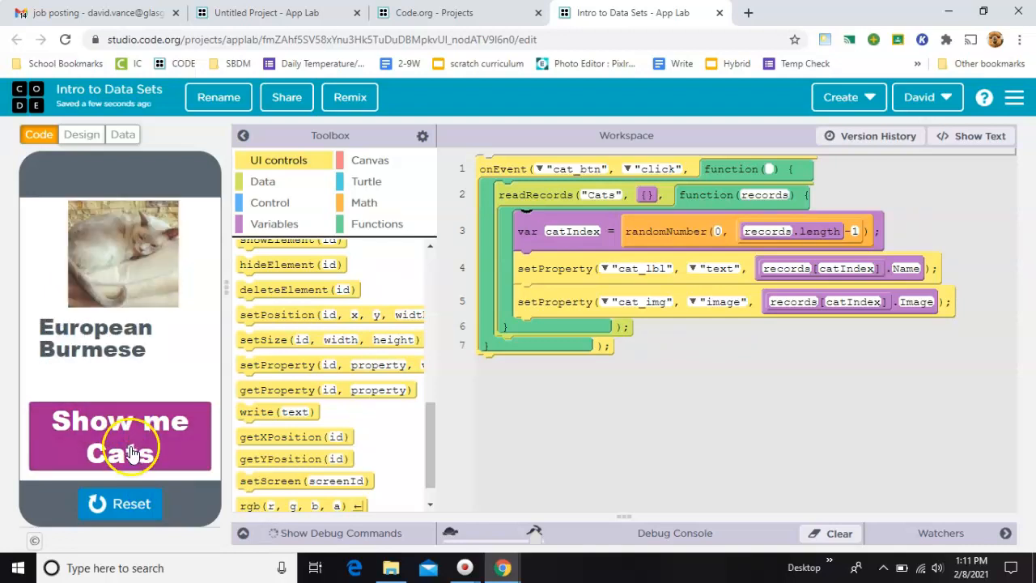
{"action": "left_click", "coordinate": [123, 134]}
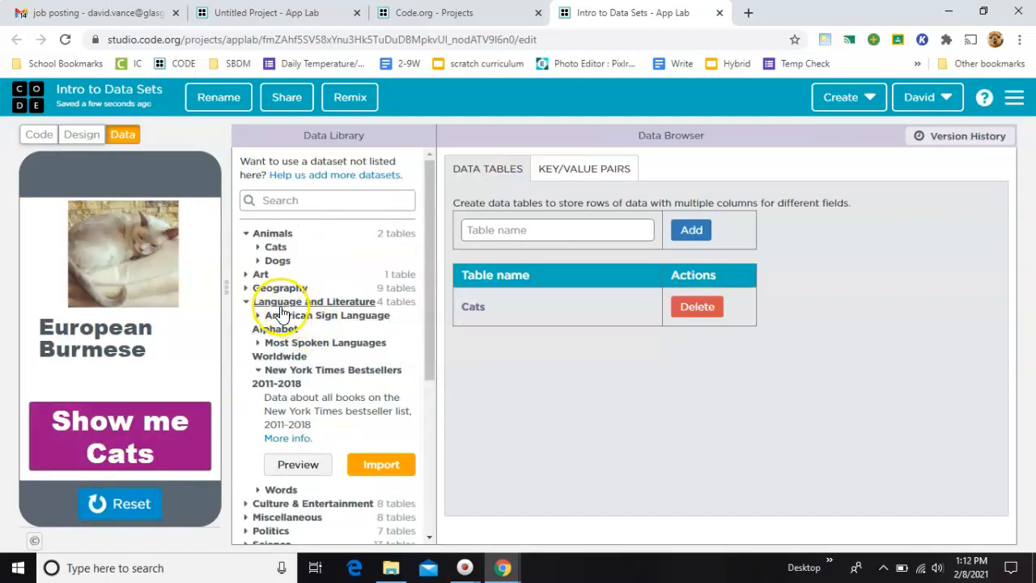